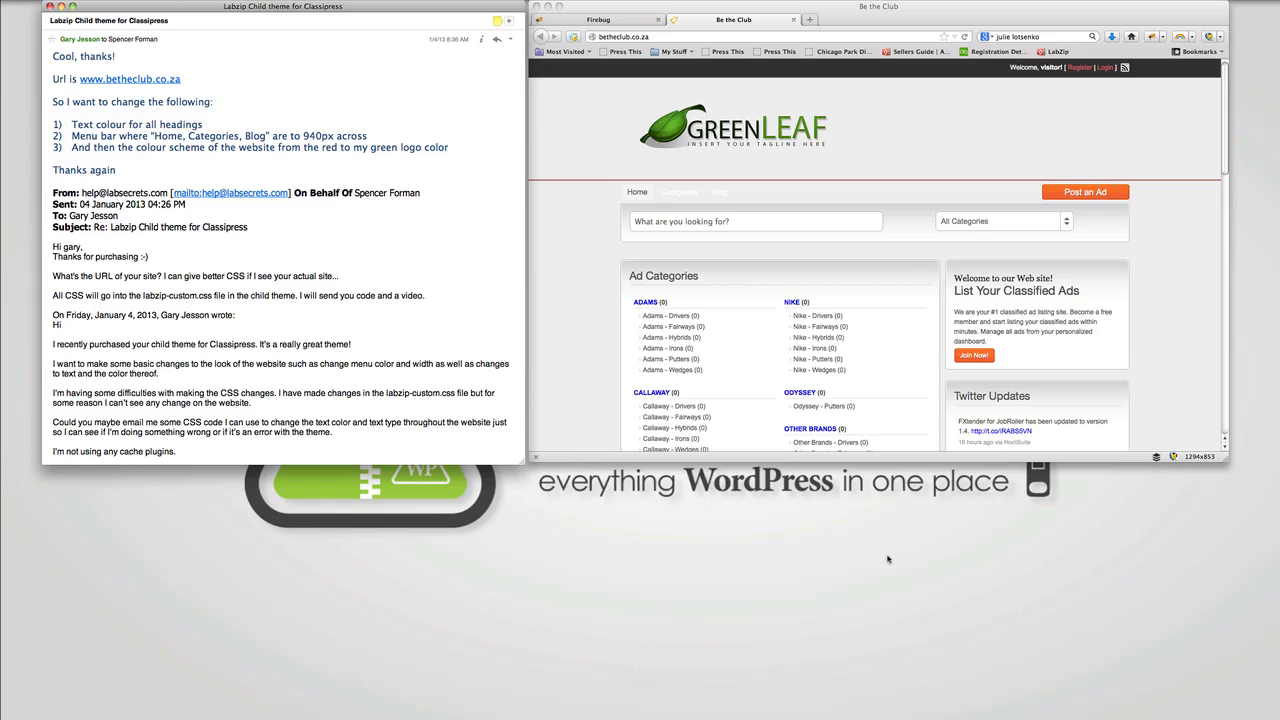
pyautogui.moveTo(600, 328)
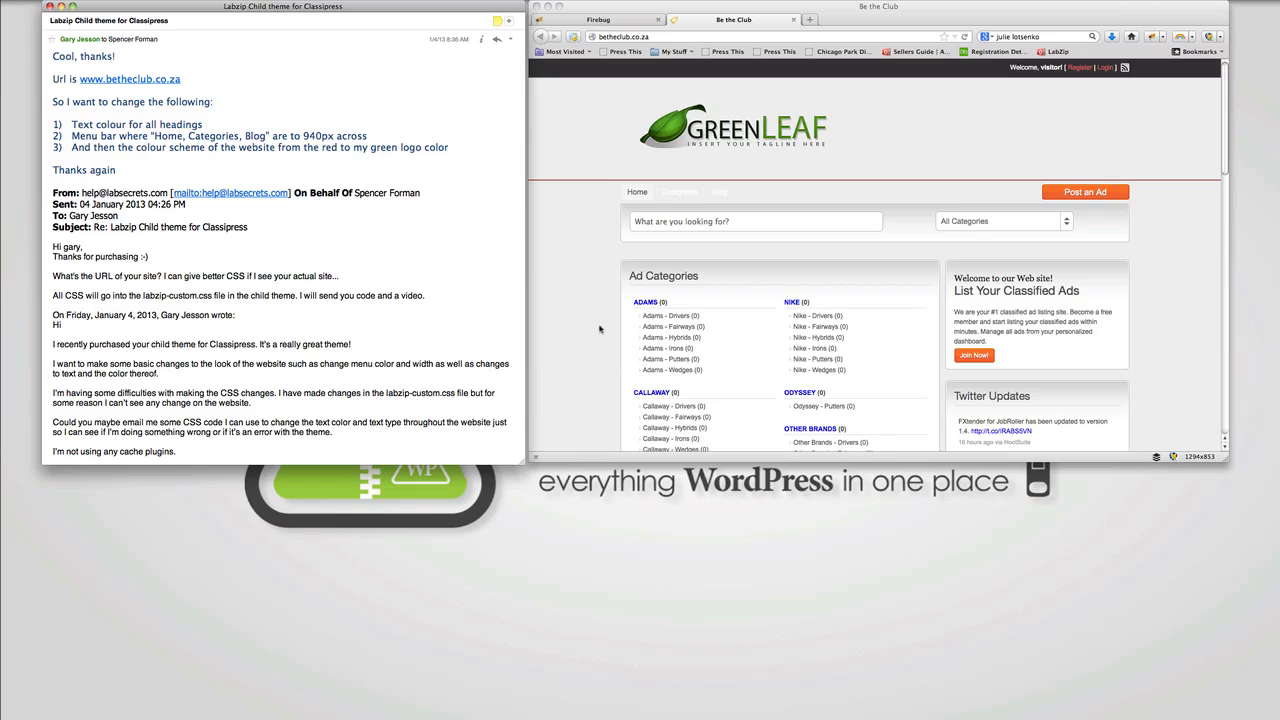
pyautogui.moveTo(424, 124)
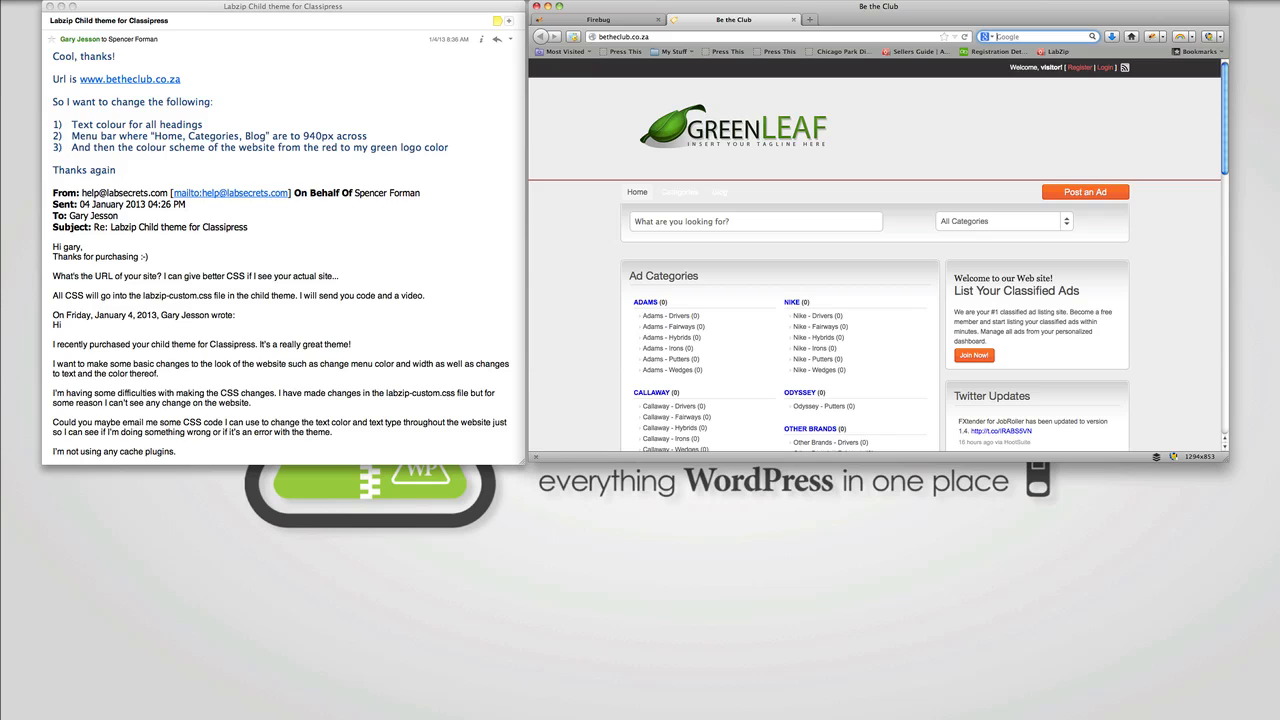
# Visit getfirebug.com, then return to the Be the Club classifieds page
pyautogui.click(628, 20)
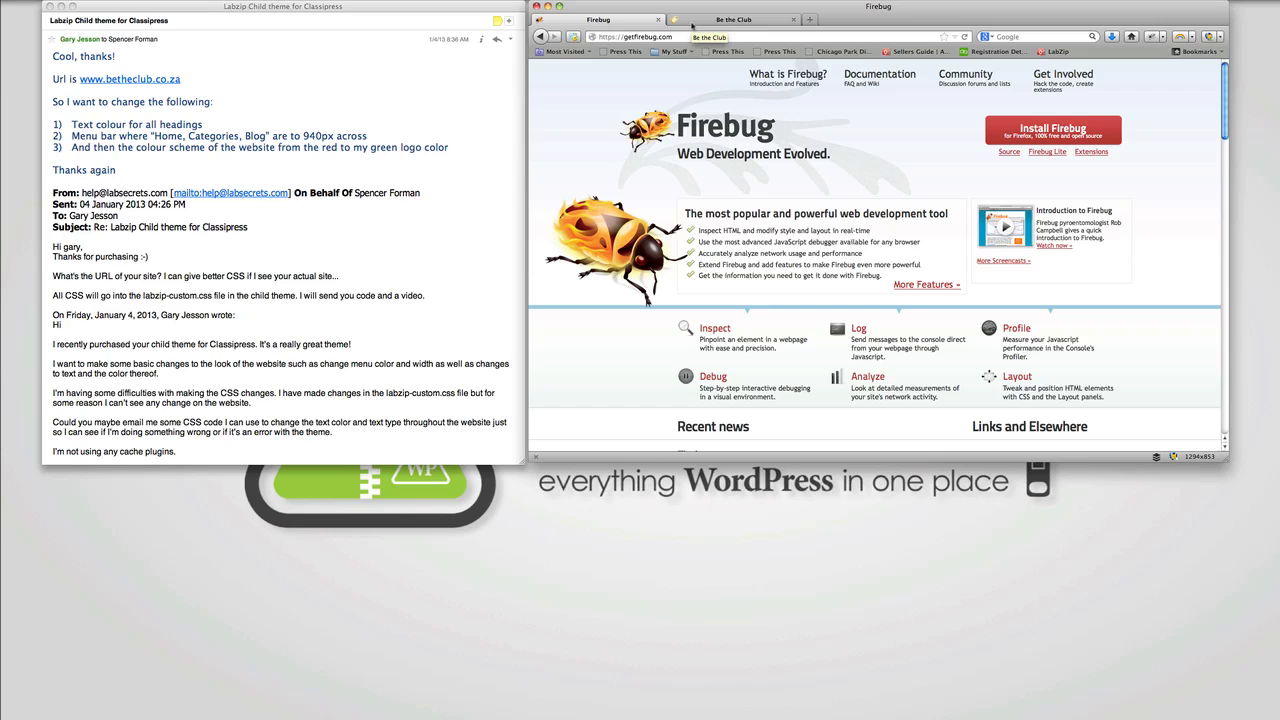
pyautogui.click(740, 22)
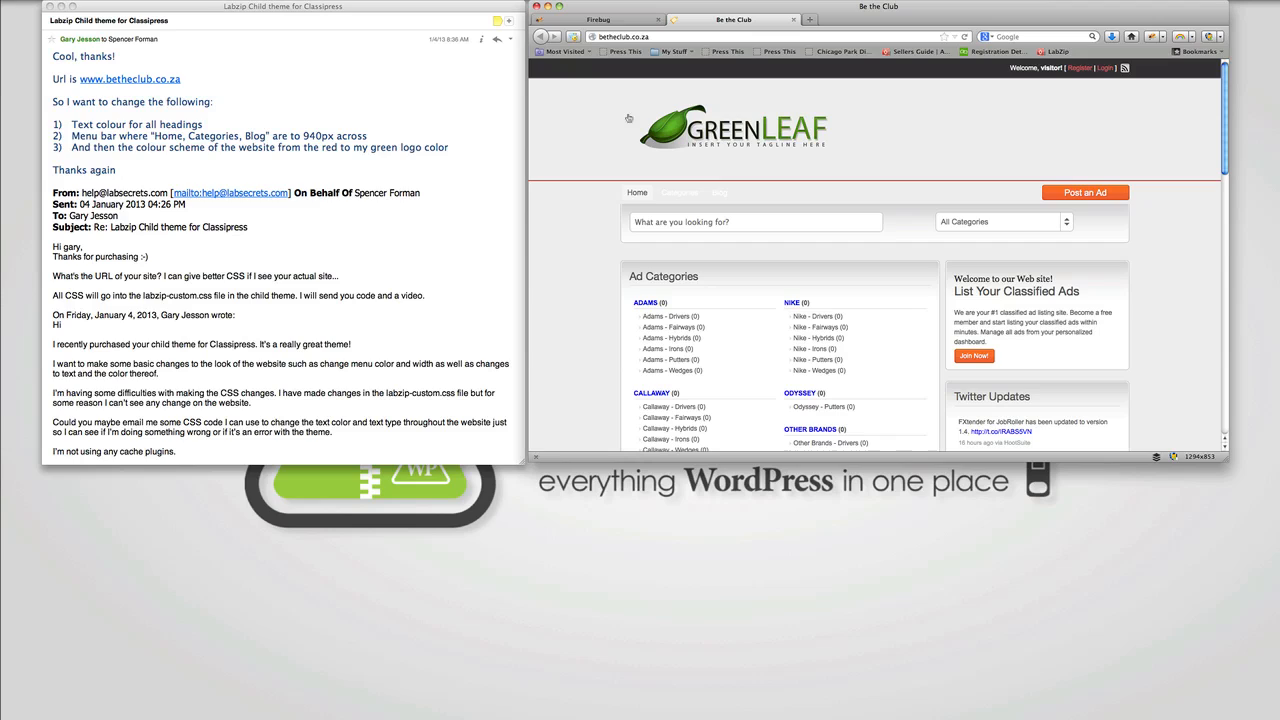
pyautogui.moveTo(588, 268)
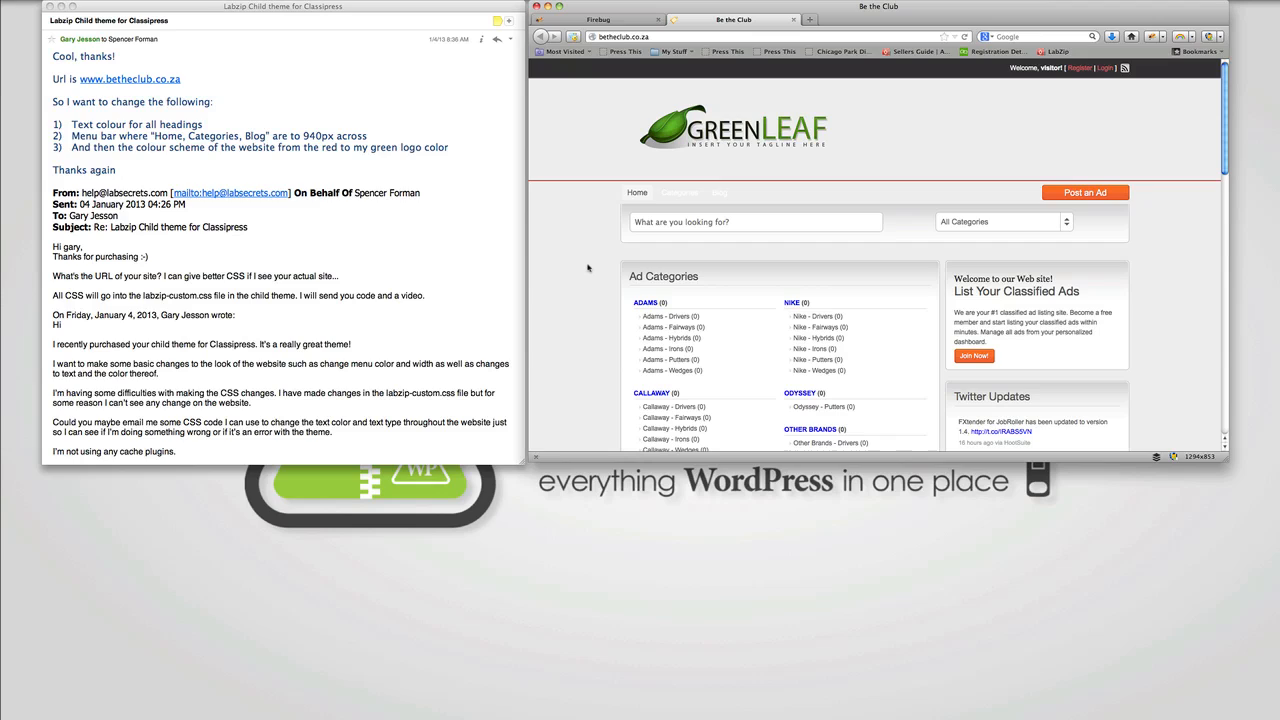
pyautogui.moveTo(602, 272)
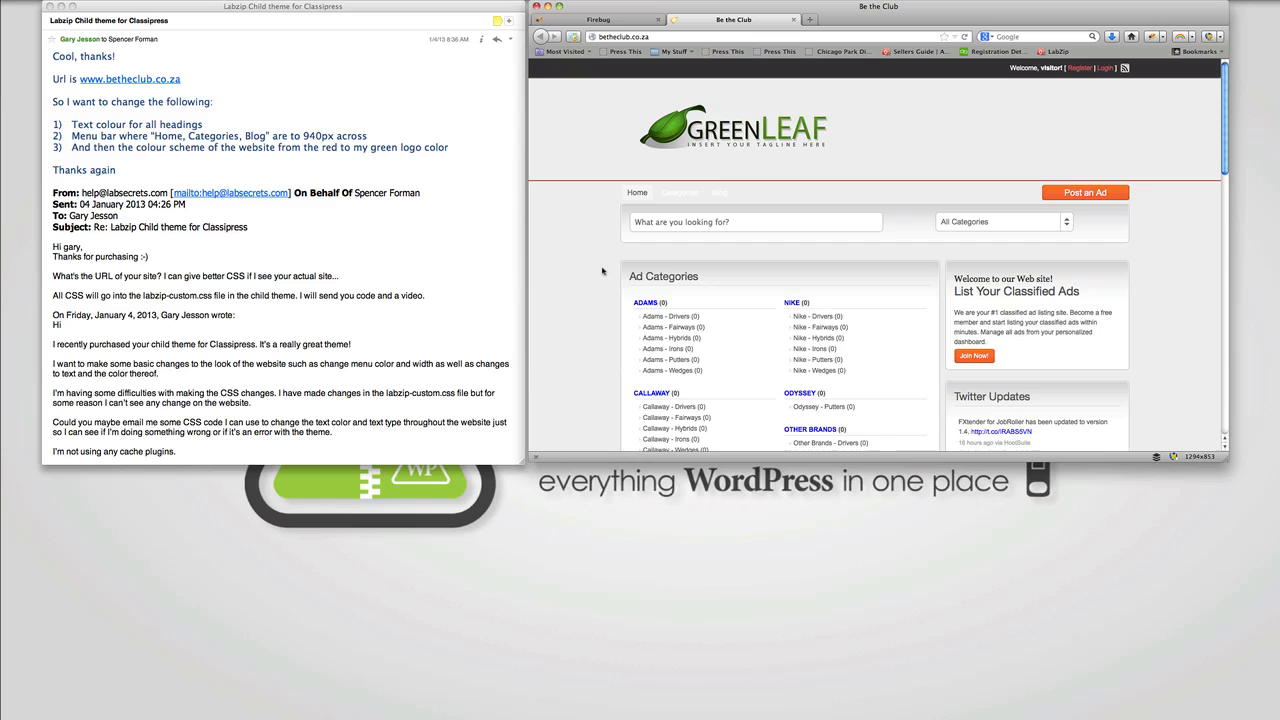
# Inspect the Ad Categories heading with Firebug to see its markup and CSS rules
pyautogui.rightClick(604, 270)
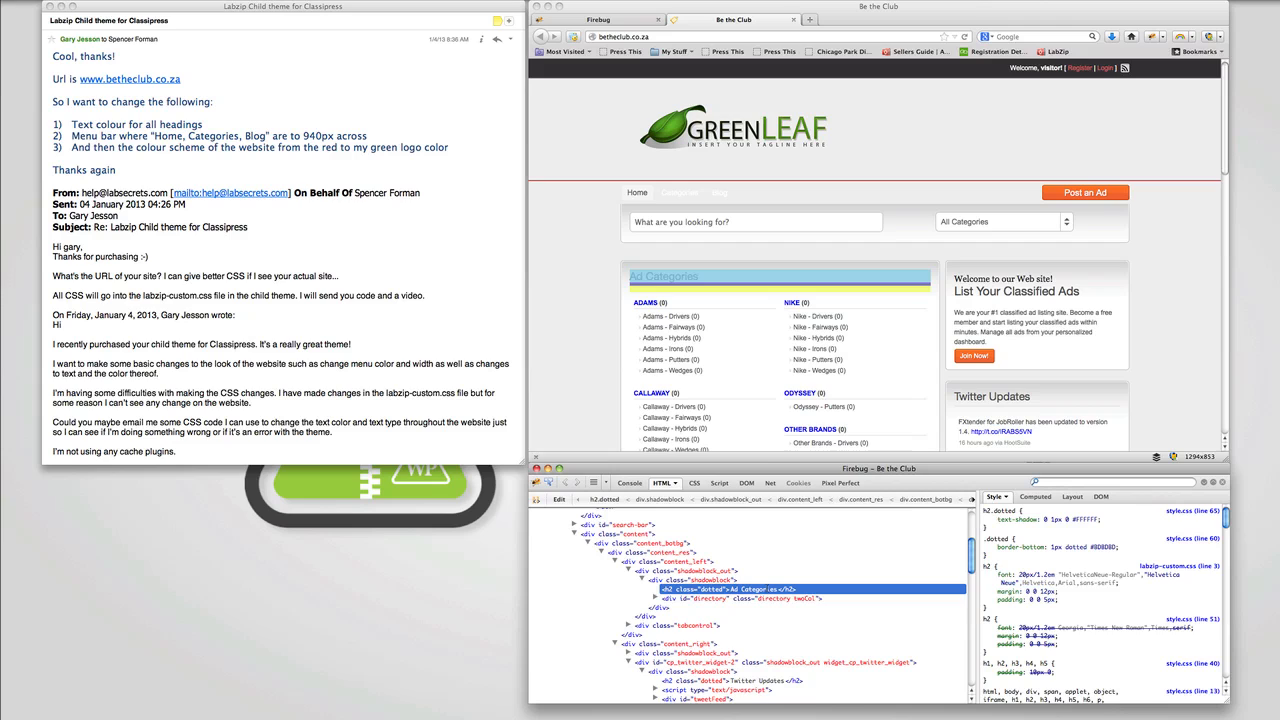
pyautogui.scroll(-3)
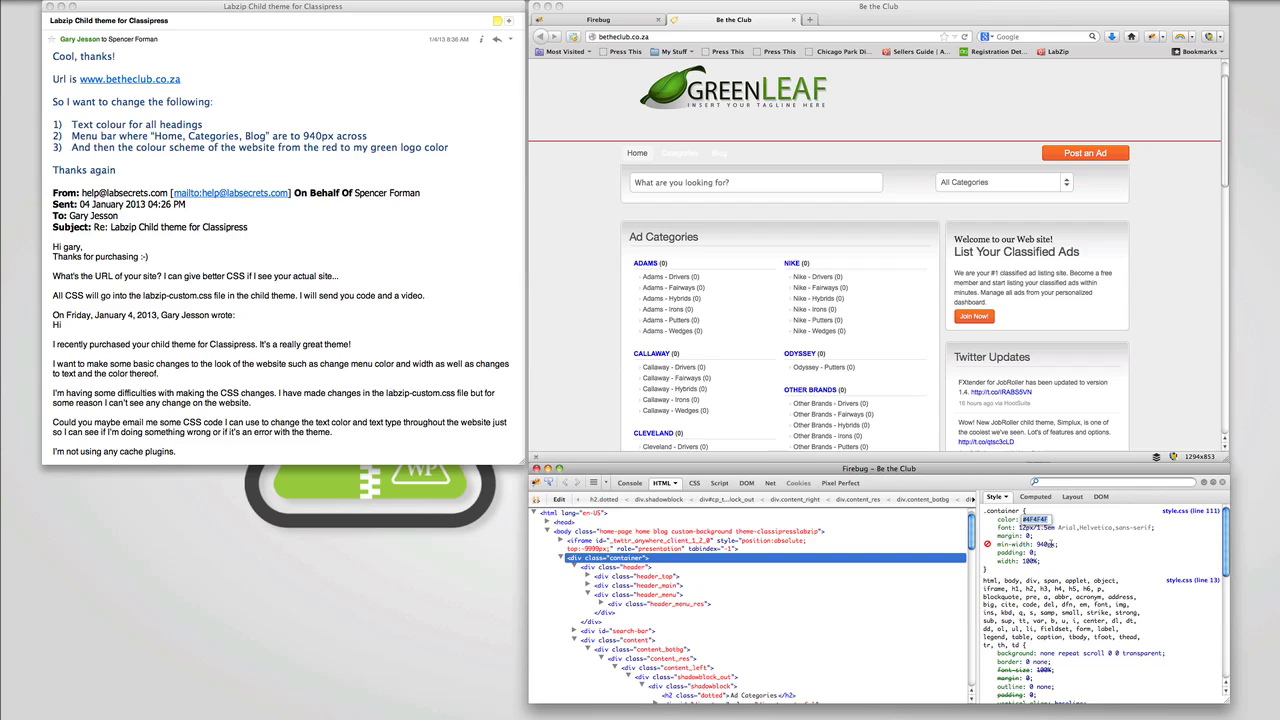
pyautogui.moveTo(1088, 534)
pyautogui.write('red')
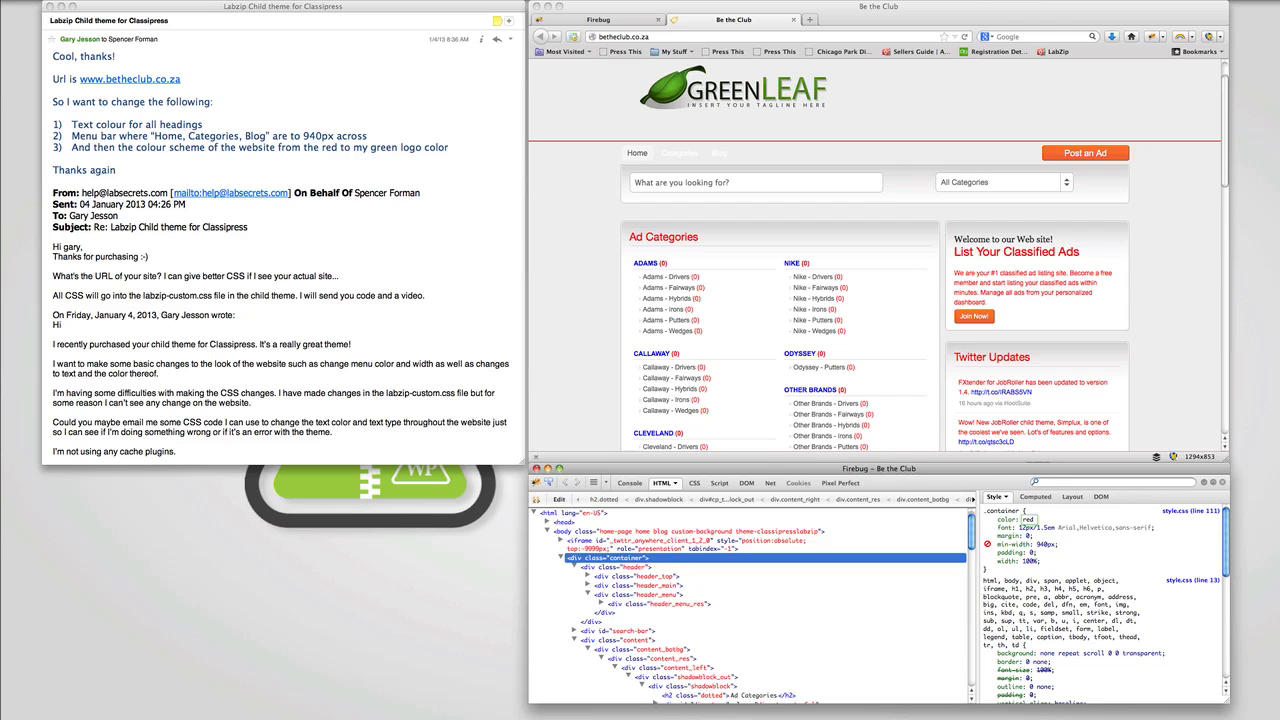
# Scroll the classifieds page to check the red heading preview across sections
pyautogui.scroll(-3)
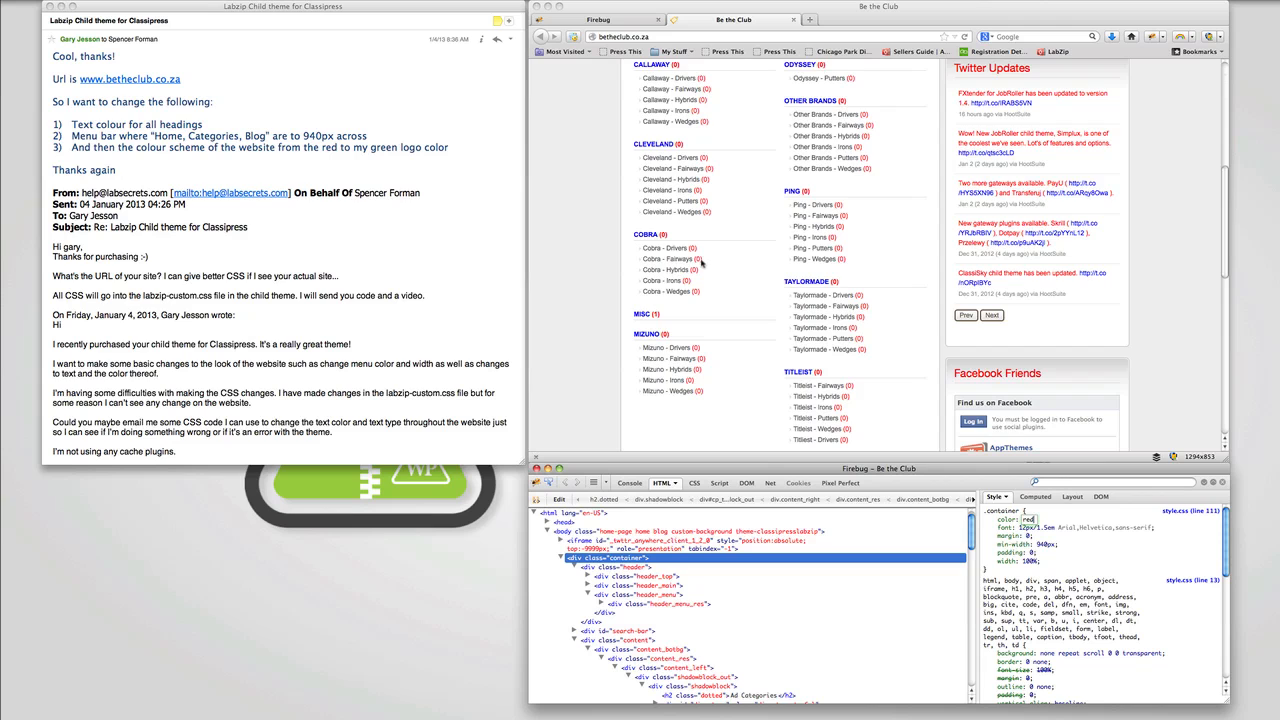
pyautogui.scroll(3)
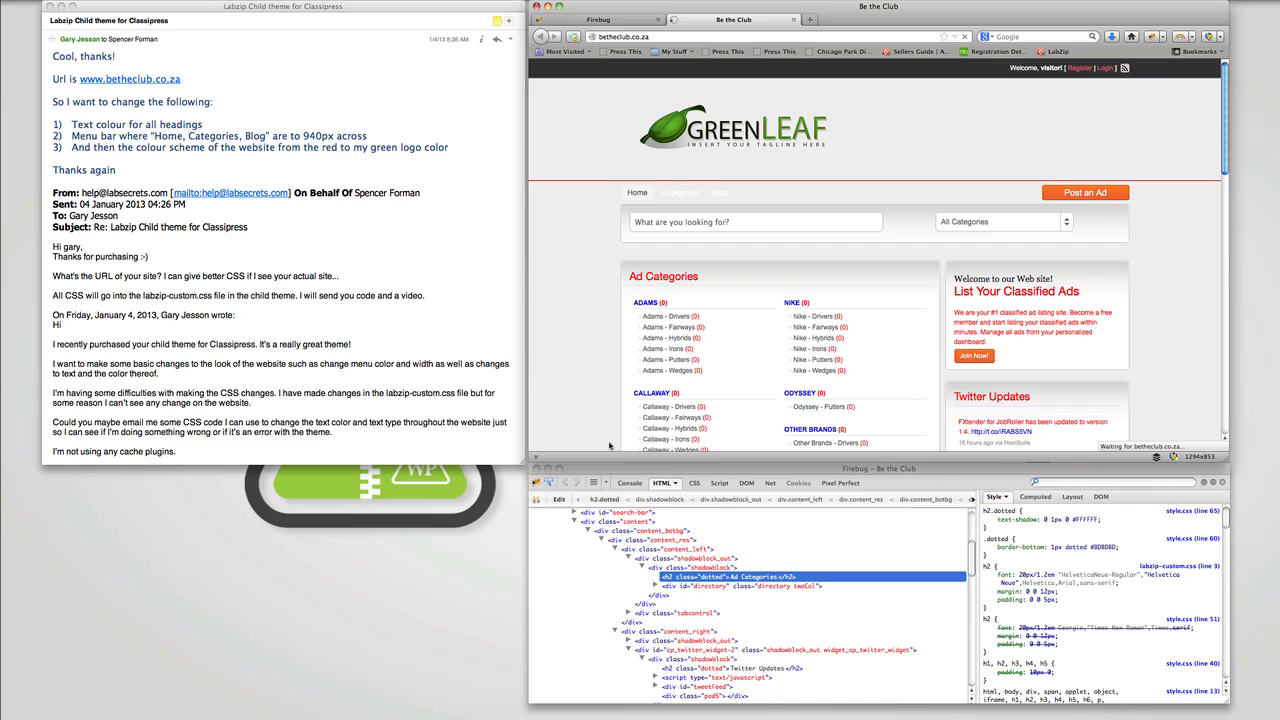
# Select the h2 Ad Categories node so its colour value (#000000) can be edited
pyautogui.click(838, 482)
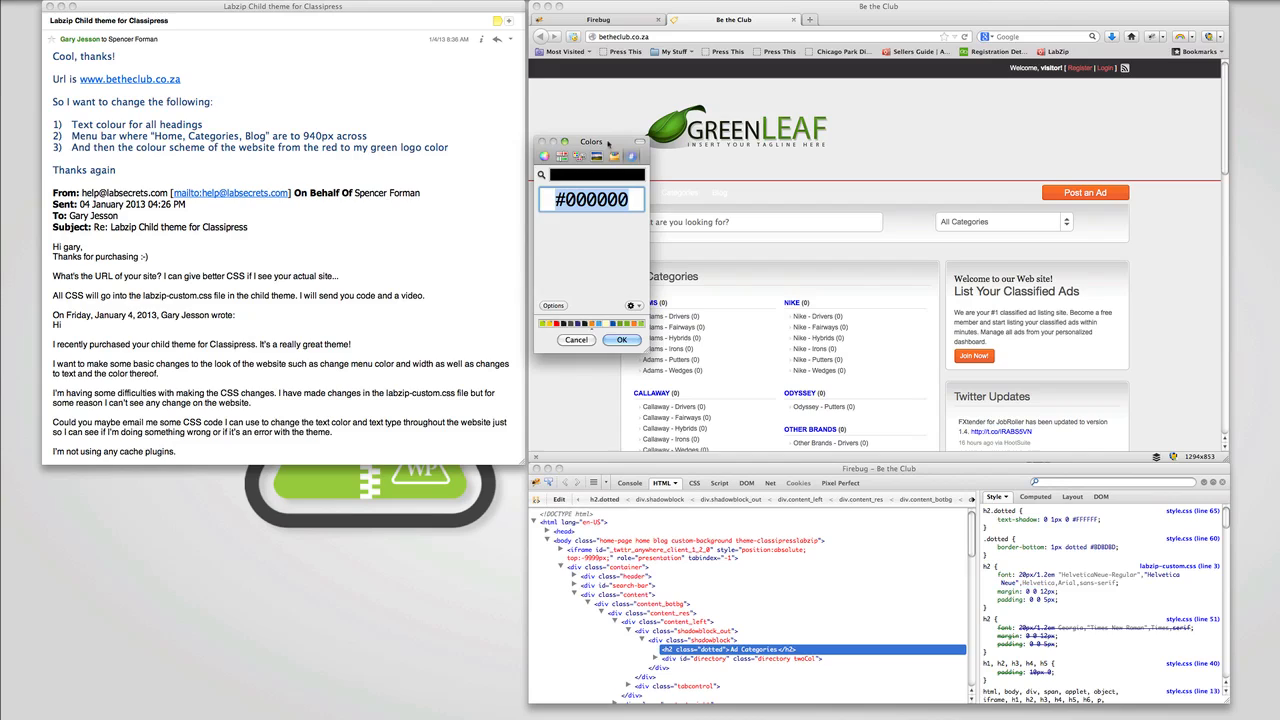
# Choose dark red #BF0202 in the Colors picker and apply it to the headings
pyautogui.click(610, 156)
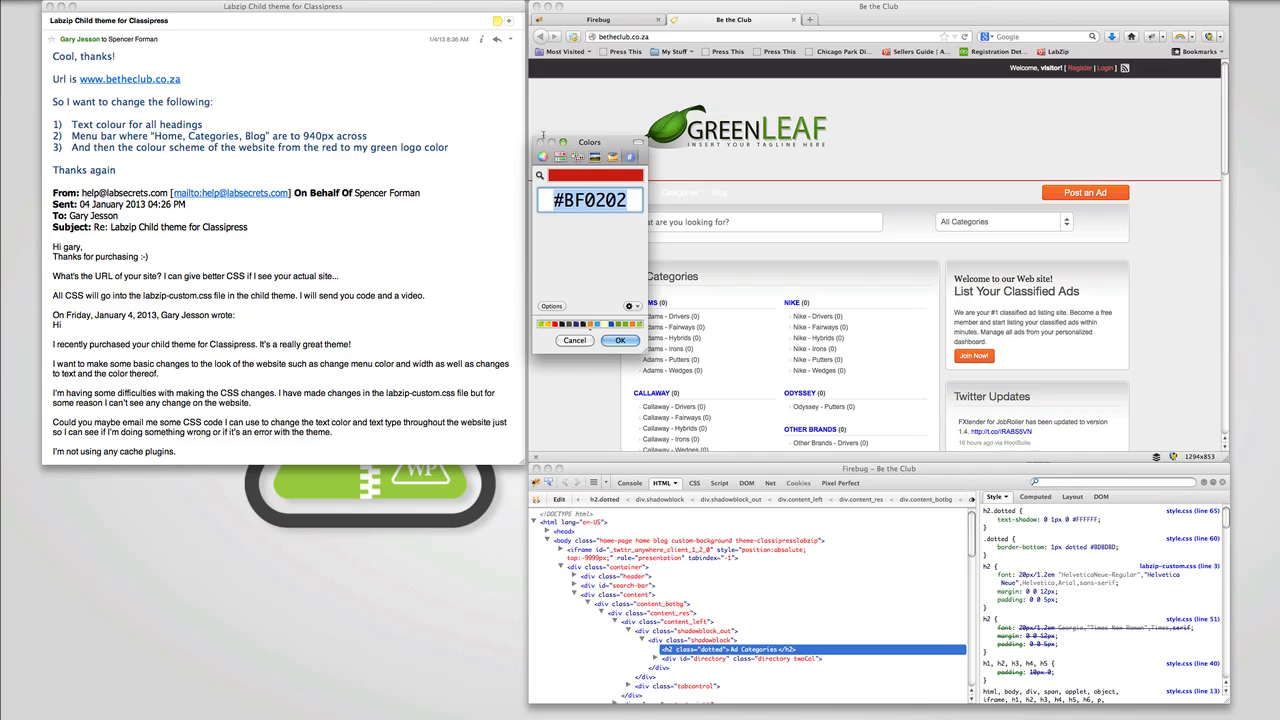
pyautogui.click(574, 340)
pyautogui.write('color: #BF0202;')
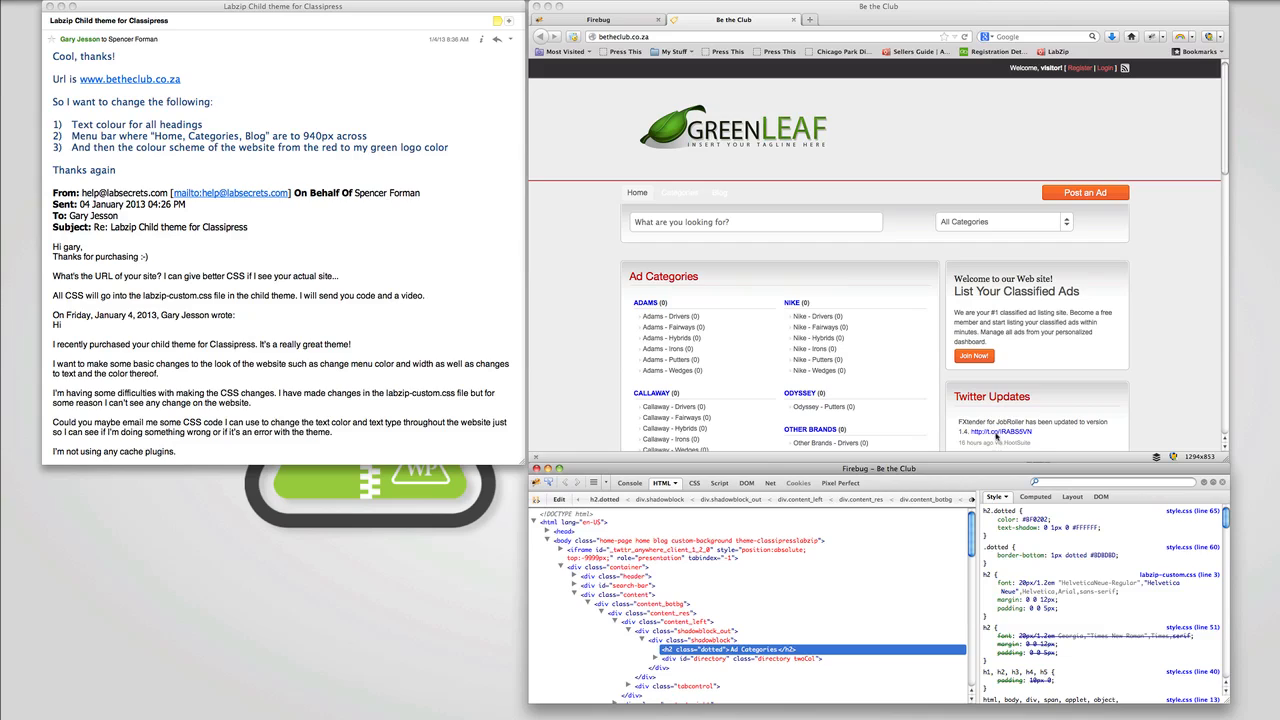
pyautogui.moveTo(990, 416)
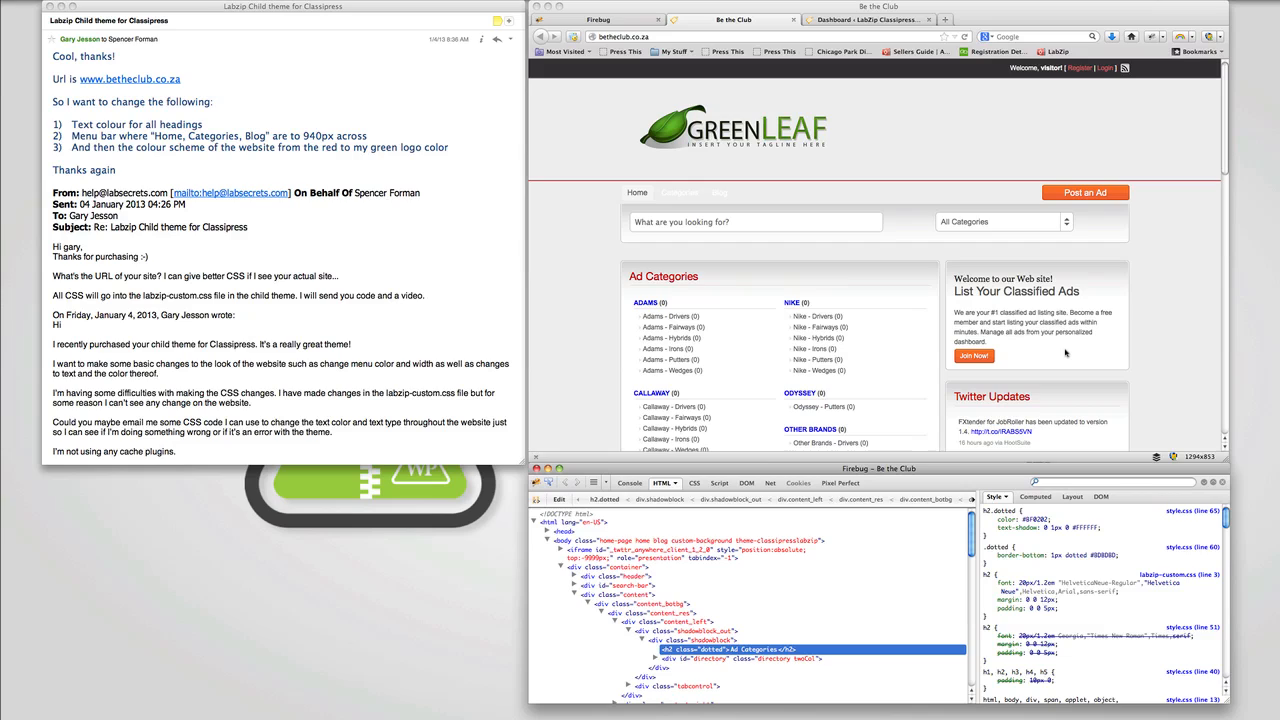
pyautogui.moveTo(1148, 304)
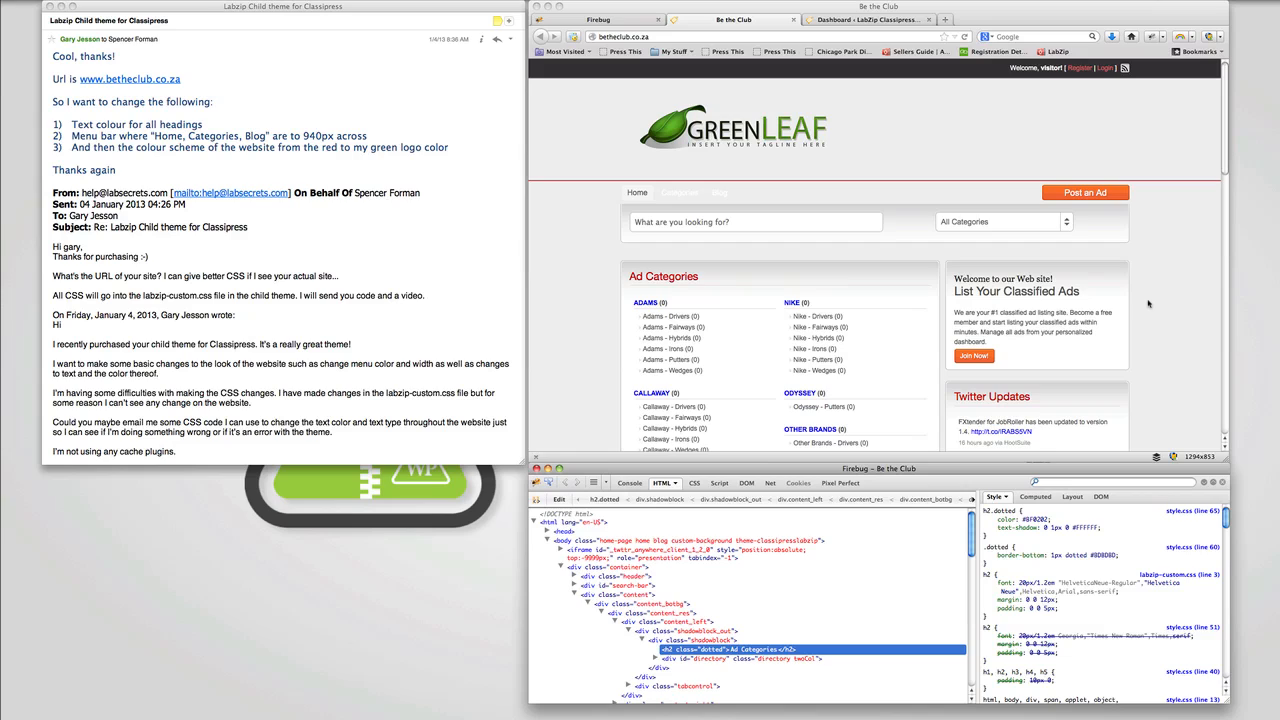
pyautogui.moveTo(950, 196)
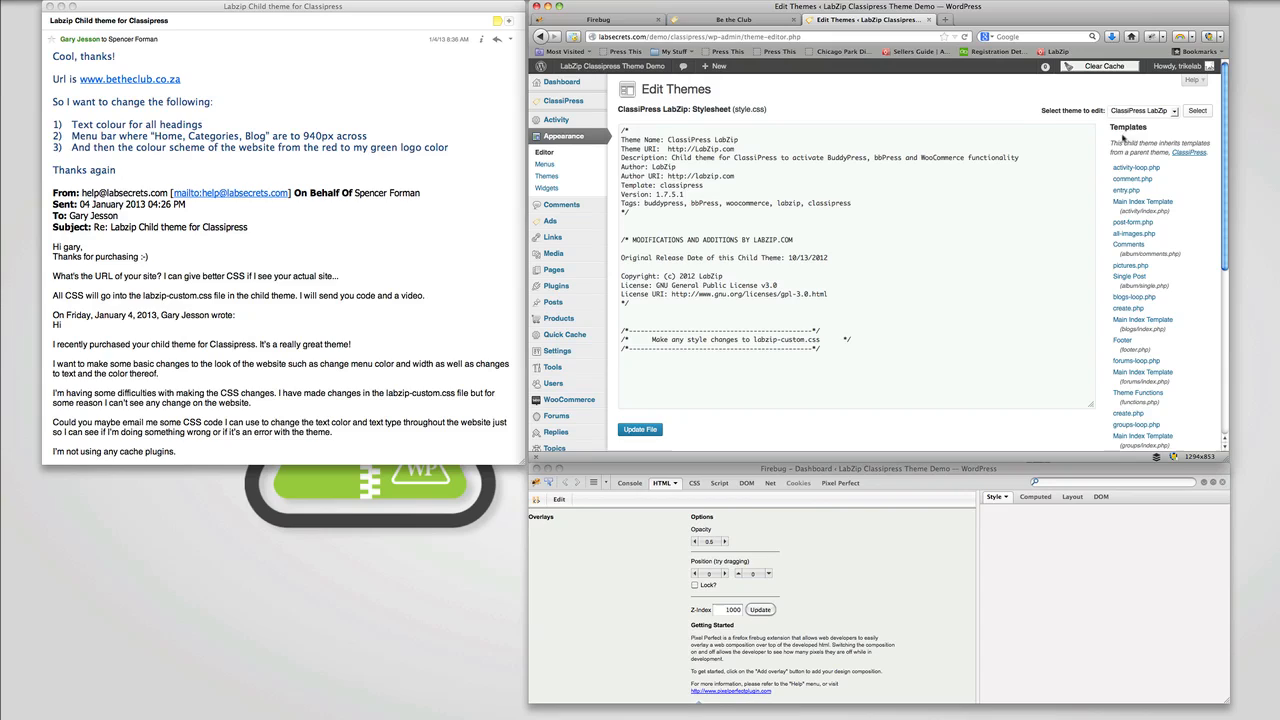
# Select the ClassiPress LabZip child theme and edit labzip-custom.css with an h2.dotted colour rule
pyautogui.click(1156, 110)
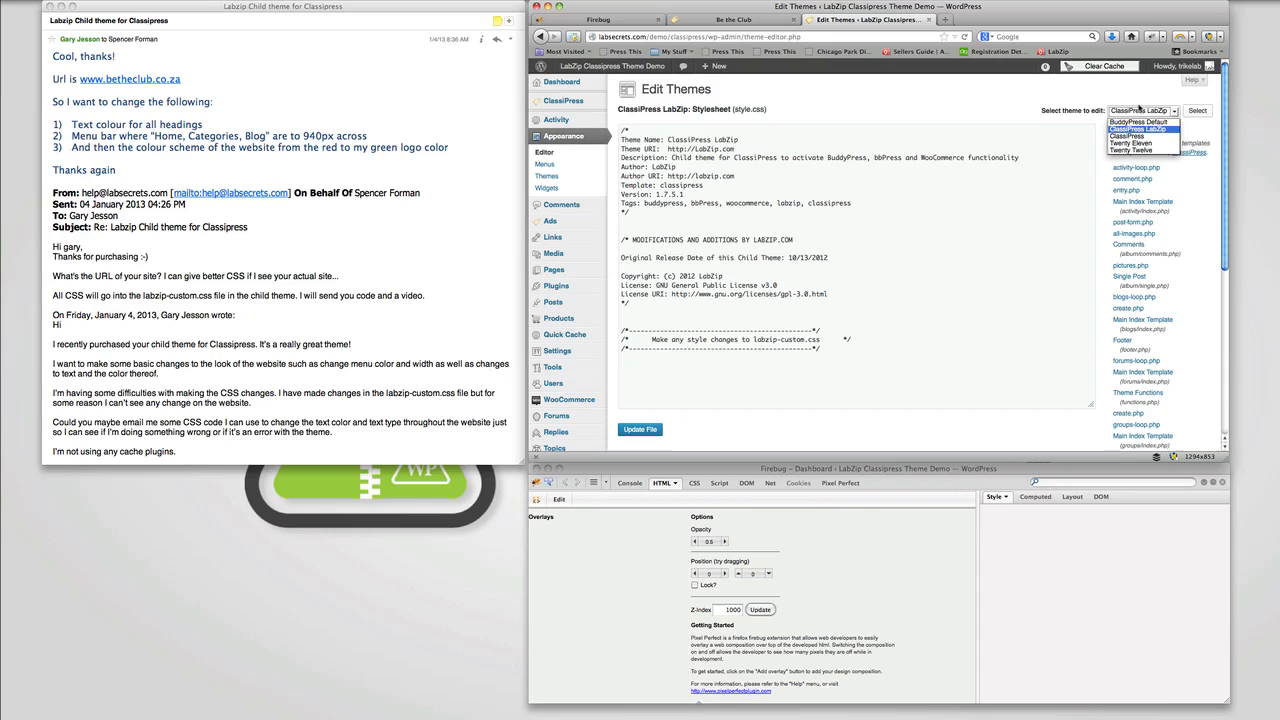
pyautogui.click(1148, 128)
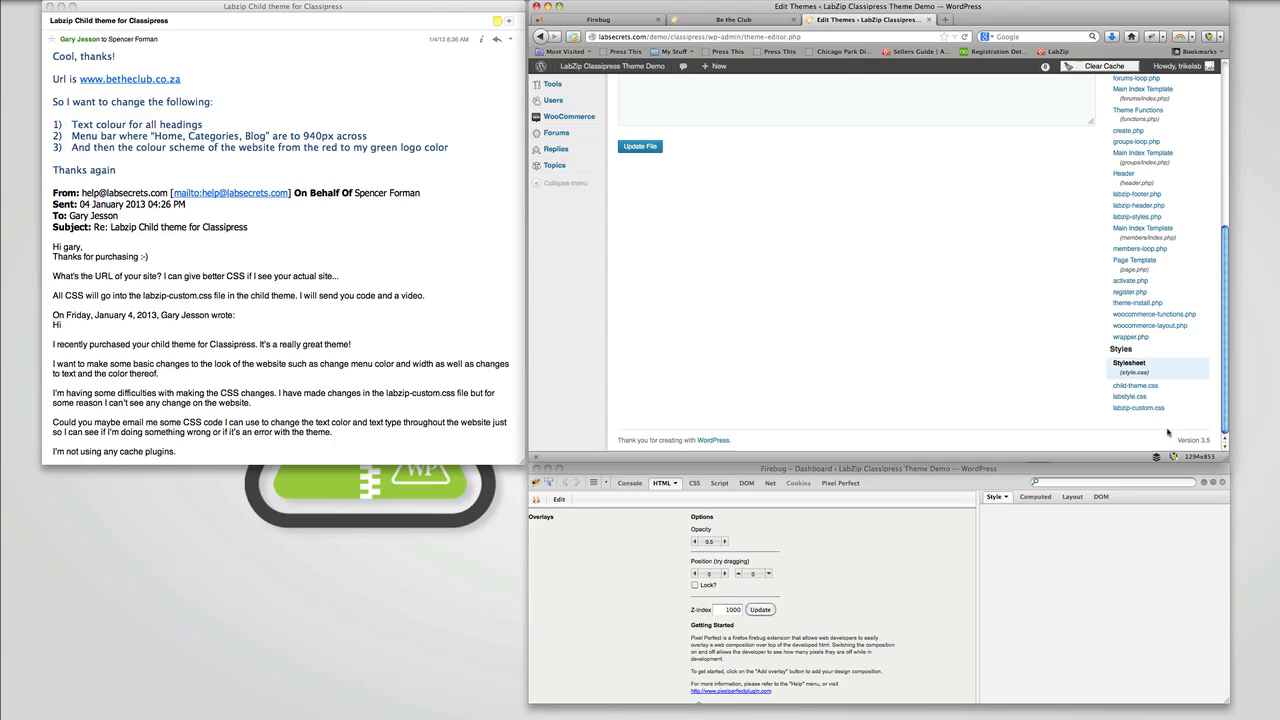
pyautogui.moveTo(1140, 428)
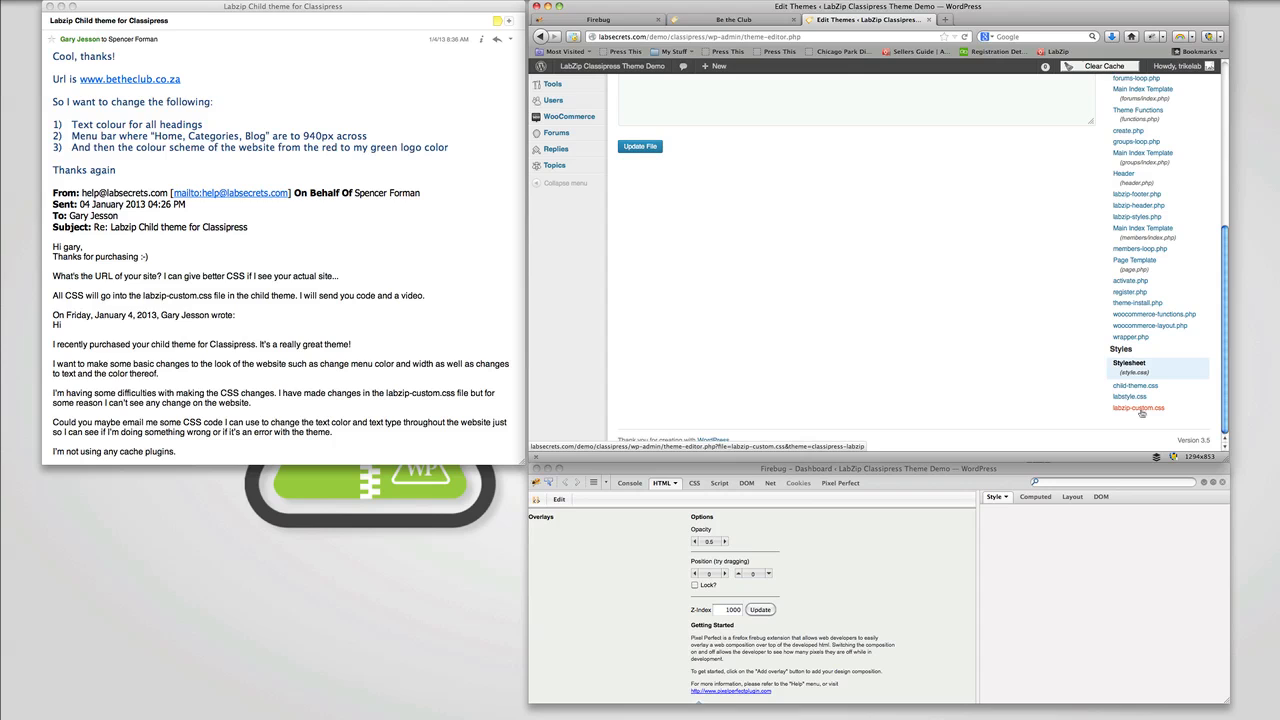
pyautogui.click(1128, 398)
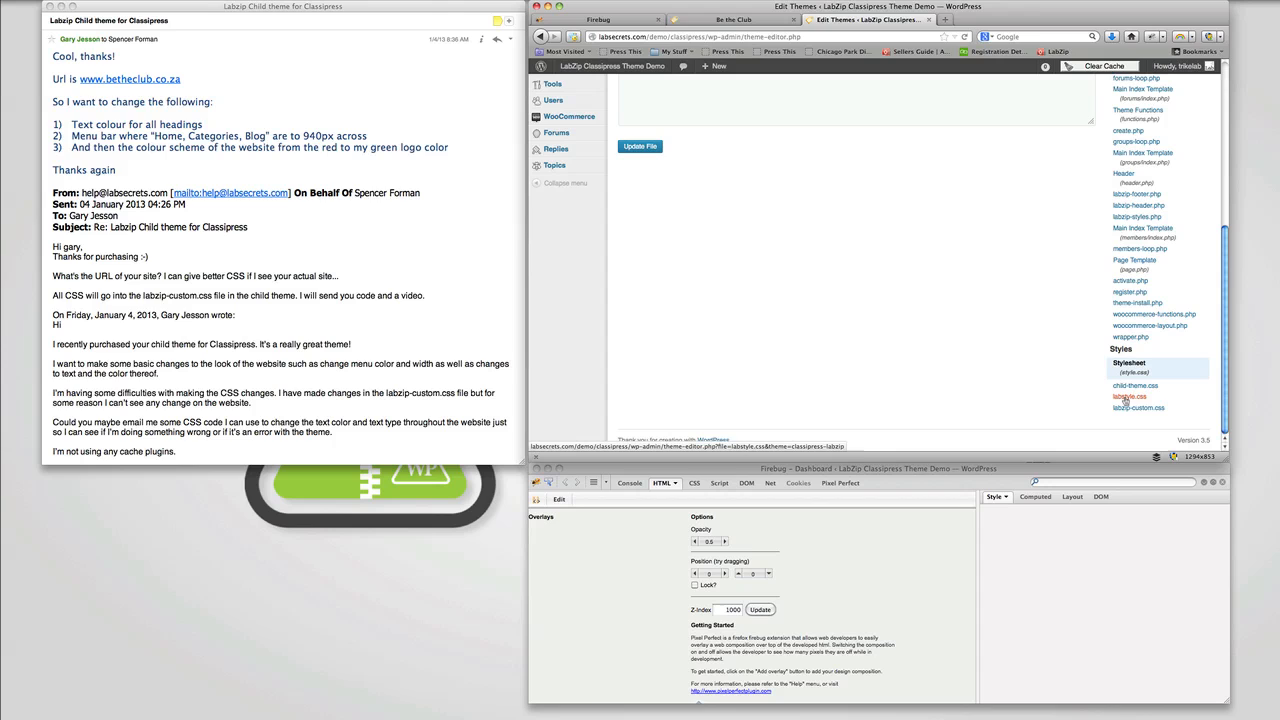
pyautogui.click(1132, 408)
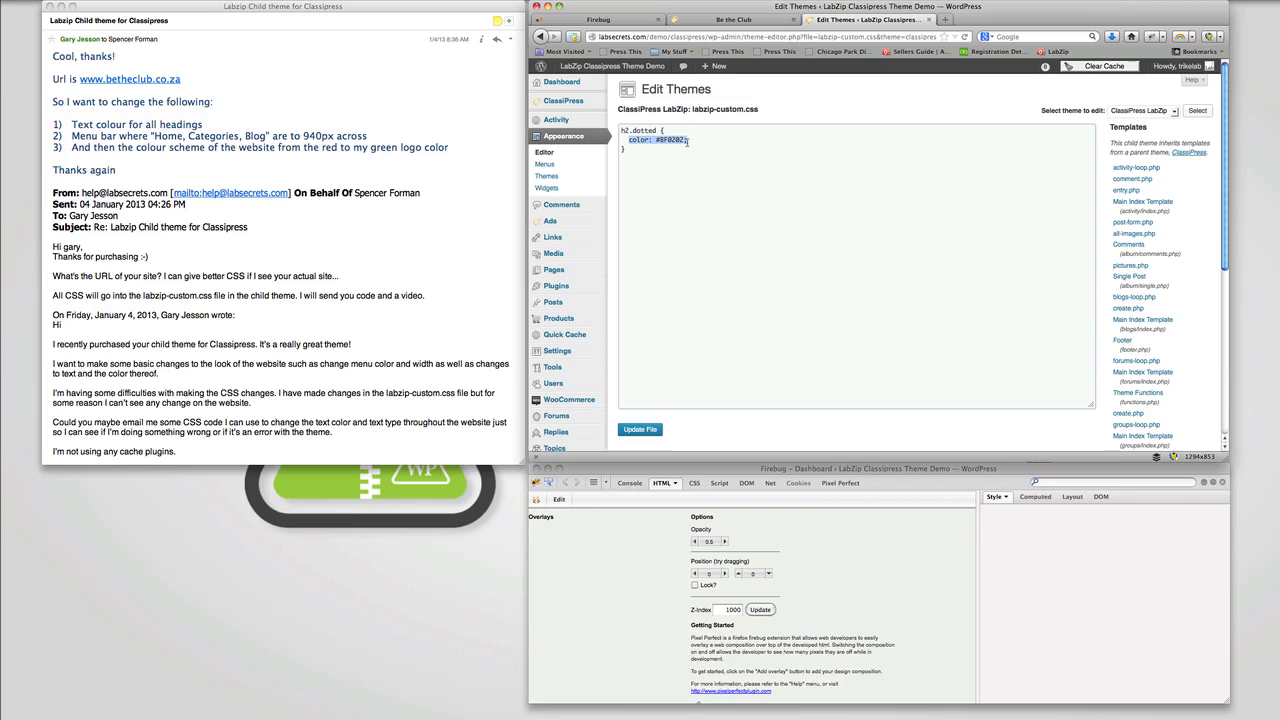
# Update labzip-custom.css with the #BF0202 heading colour and view the ClassiPress demo site
pyautogui.click(640, 428)
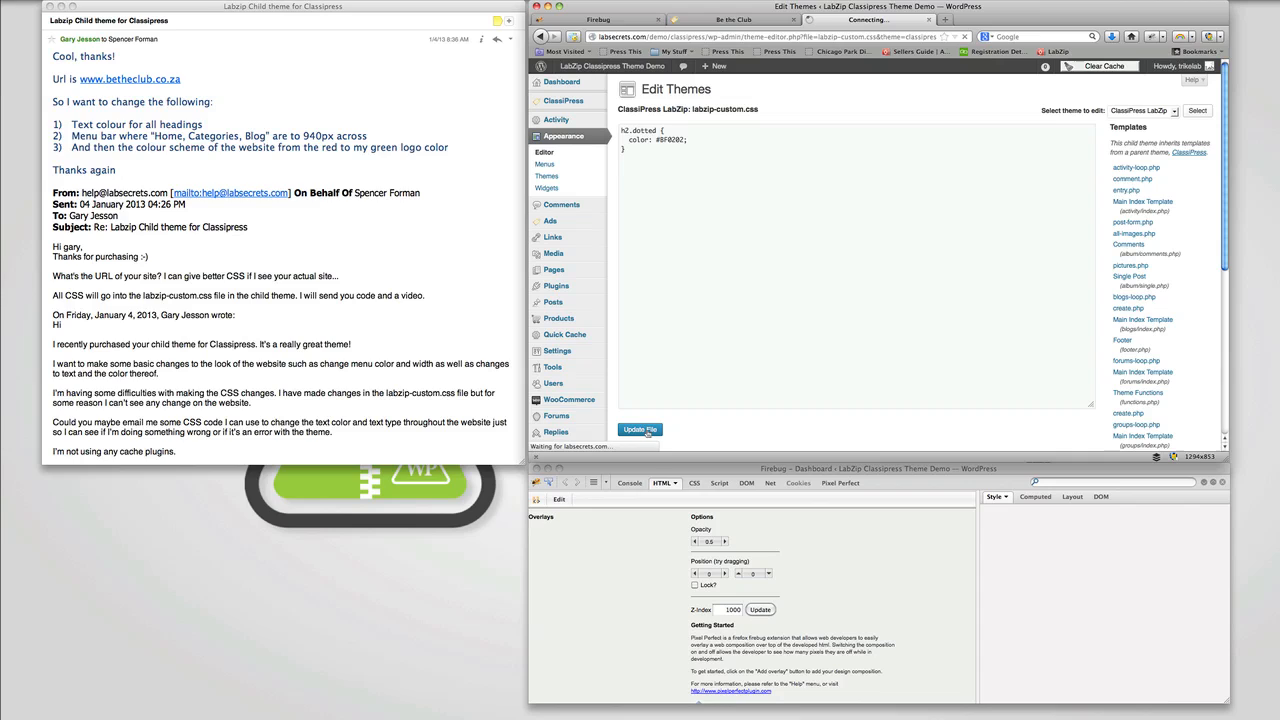
pyautogui.click(640, 430)
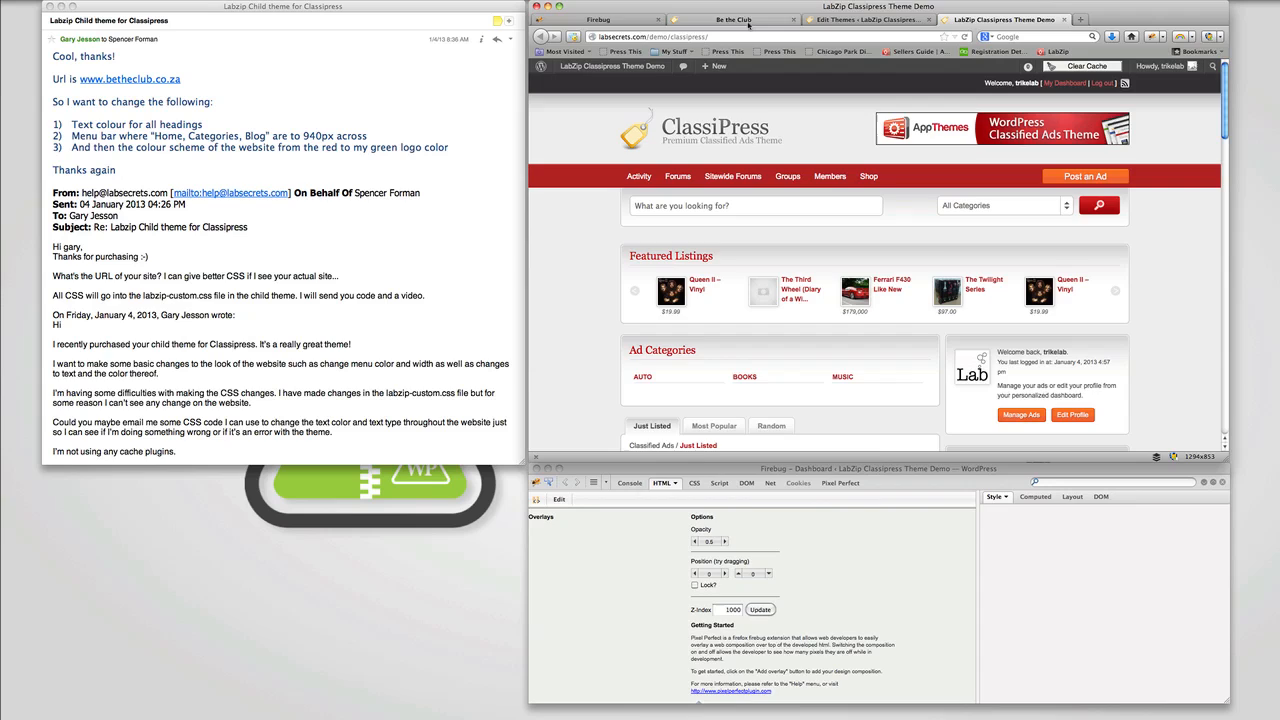
# Return to the Be the Club site to inspect the header menu bar (header_menu_res)
pyautogui.click(738, 20)
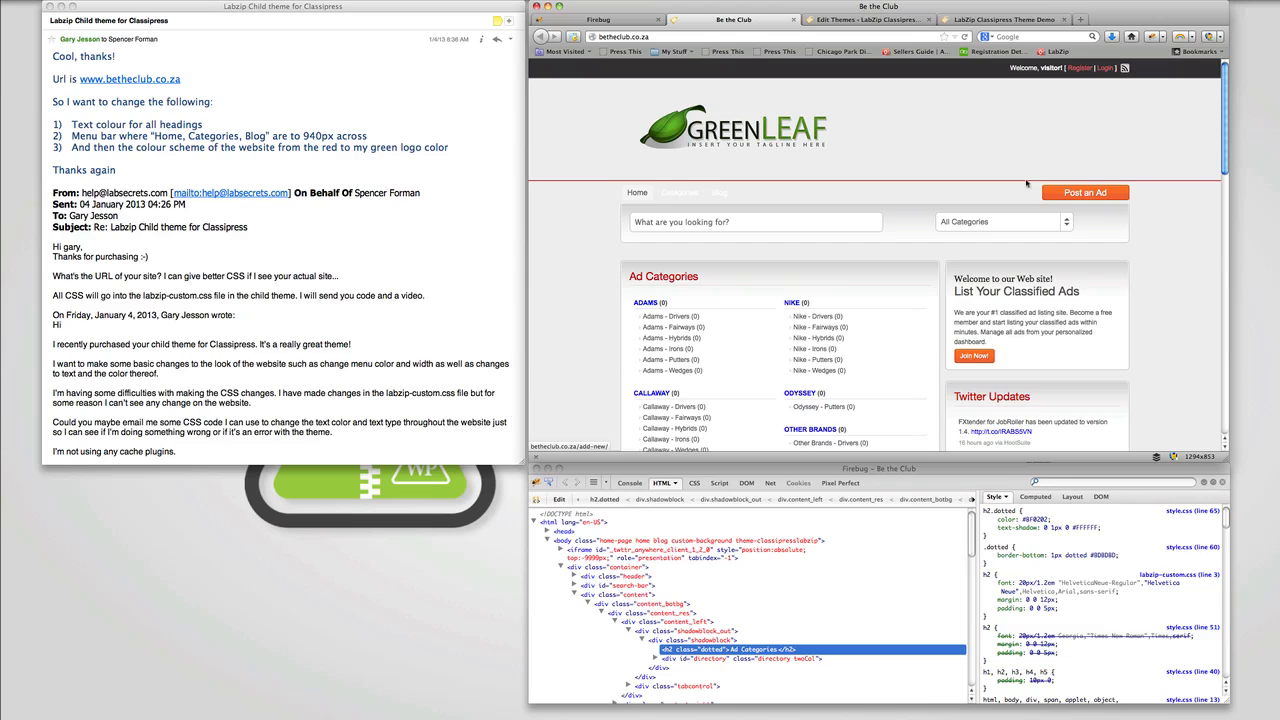
pyautogui.moveTo(1088, 176)
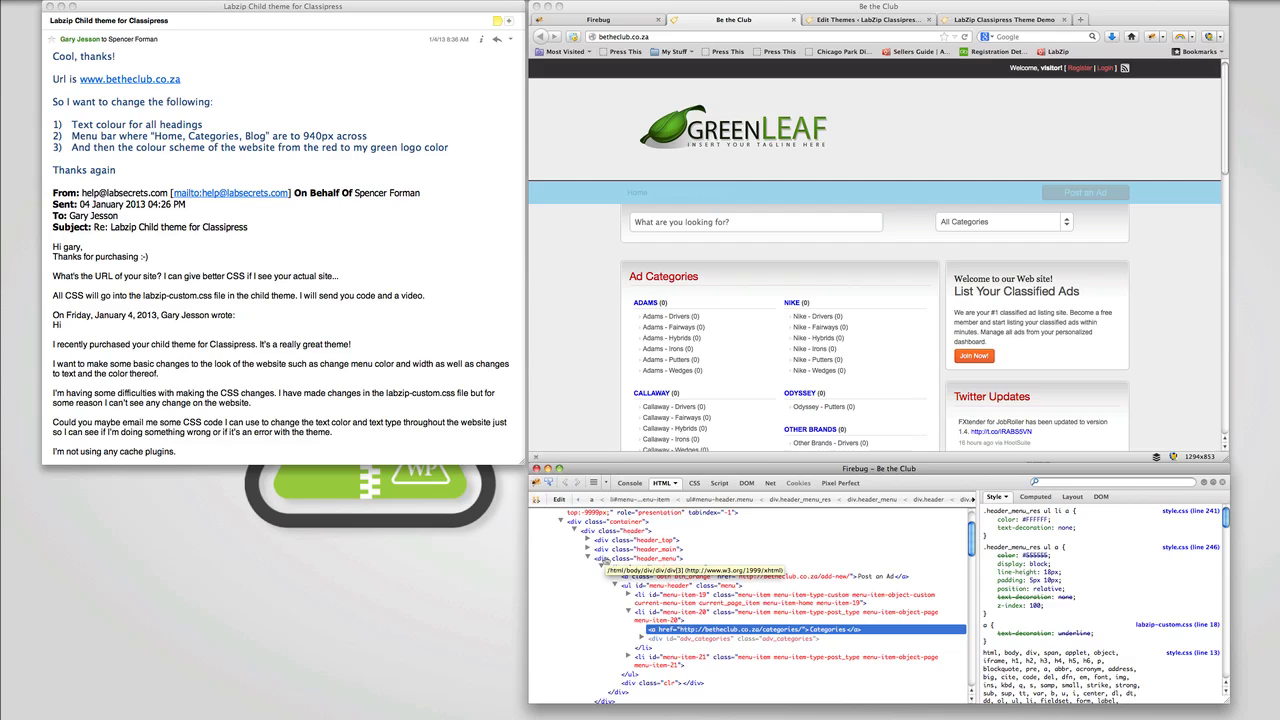
# Select the a.obtn btn_orange node and bring up inspection options for the Post an Ad button
pyautogui.click(650, 560)
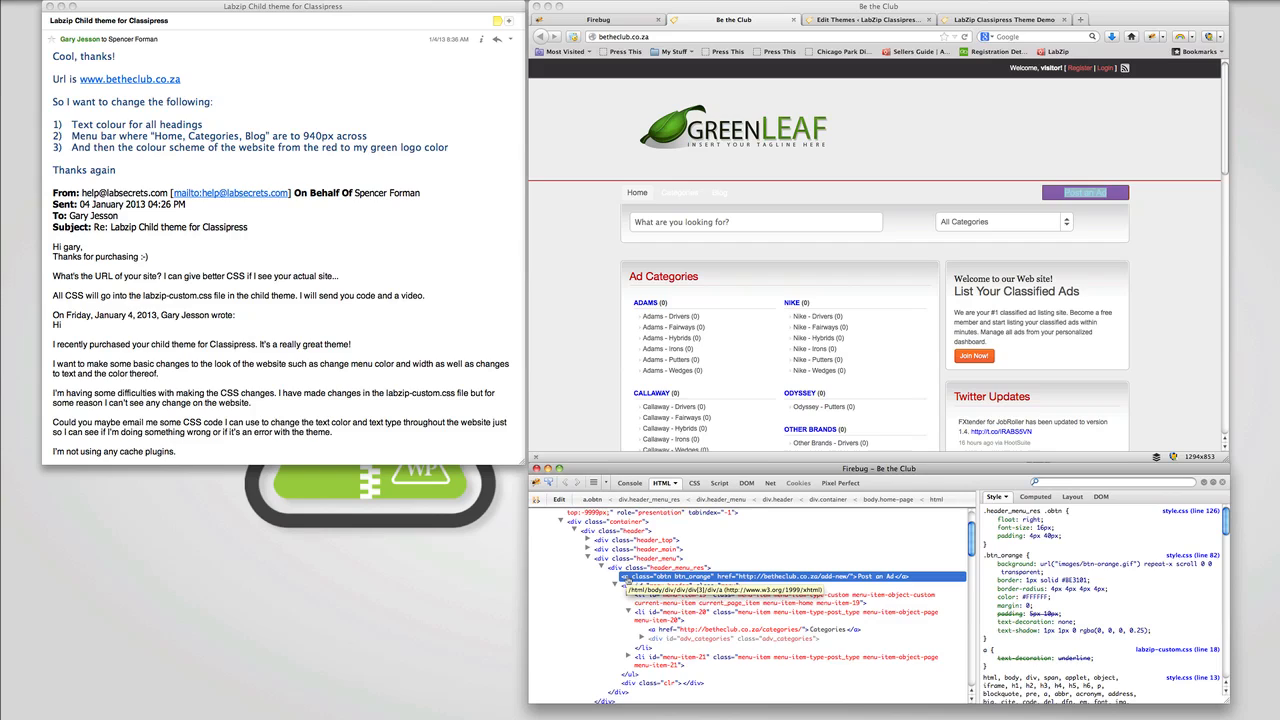
pyautogui.rightClick(1084, 192)
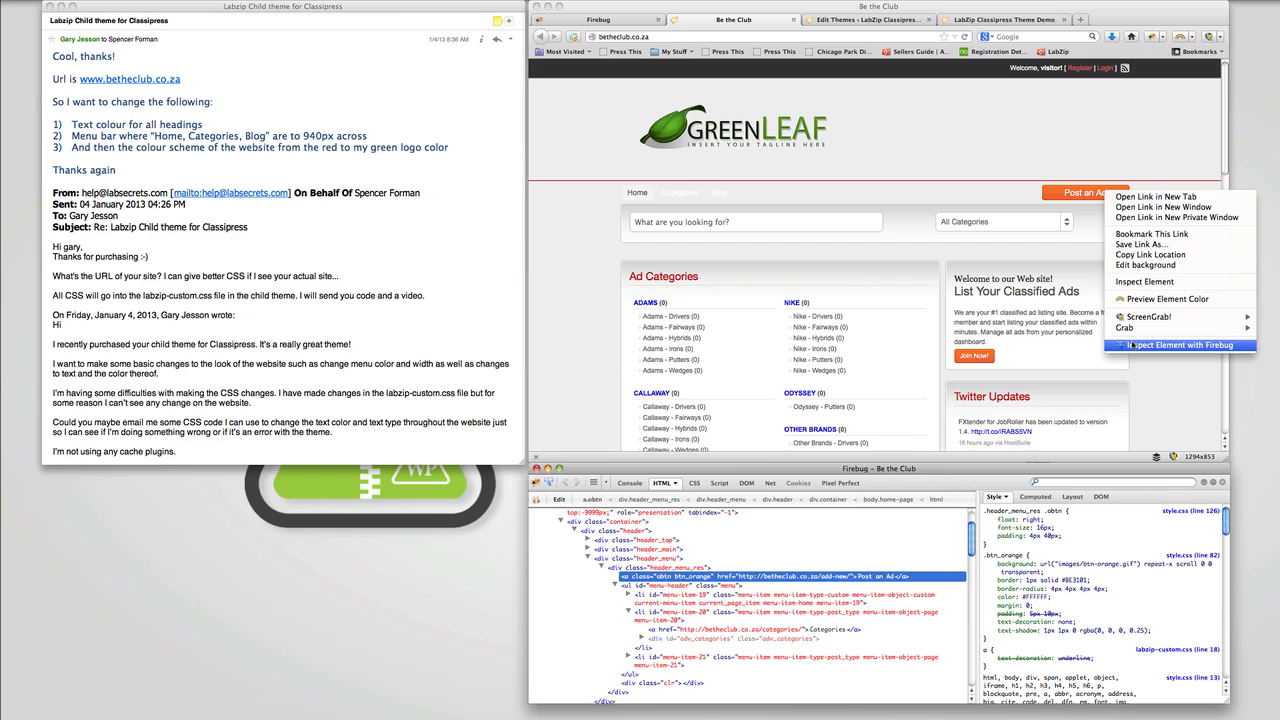
# Inspect the Post an Ad button to copy its .header_menu_res .obtn rule for display: none
pyautogui.click(1172, 344)
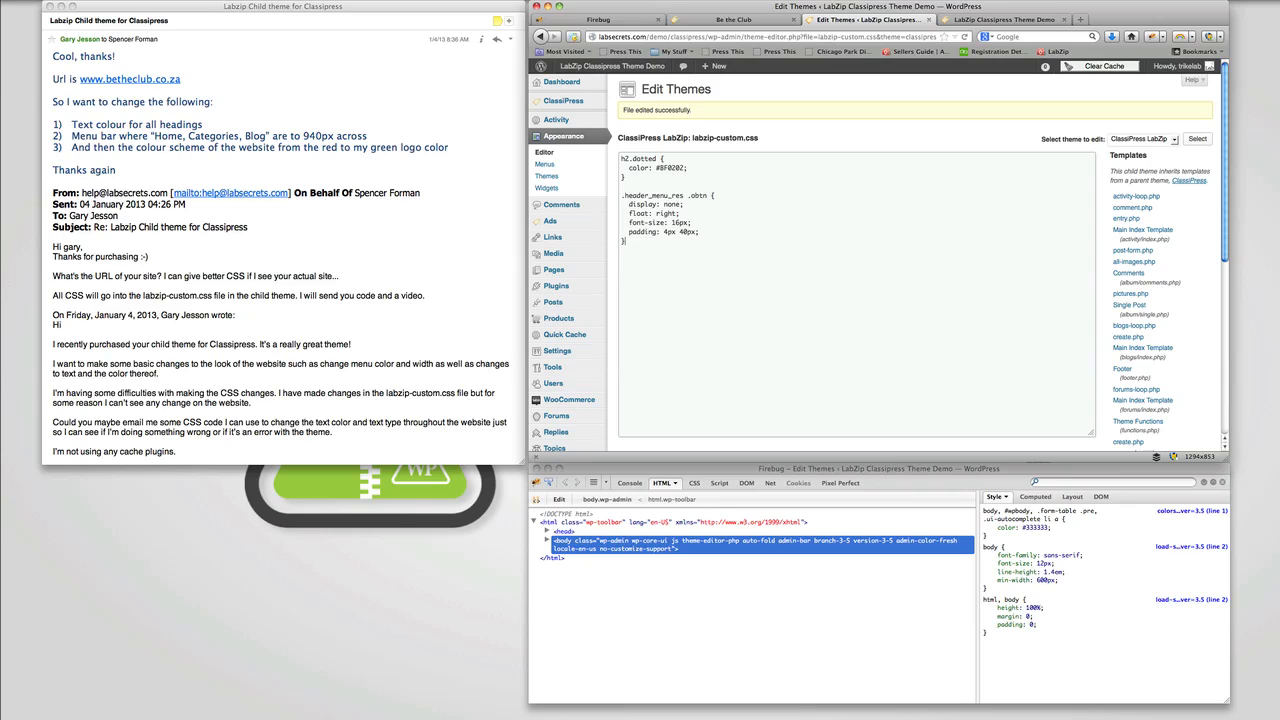
# Update labzip-custom.css so .header_menu_res .obtn holds display: none, then view the demo homepage
pyautogui.scroll(-3)
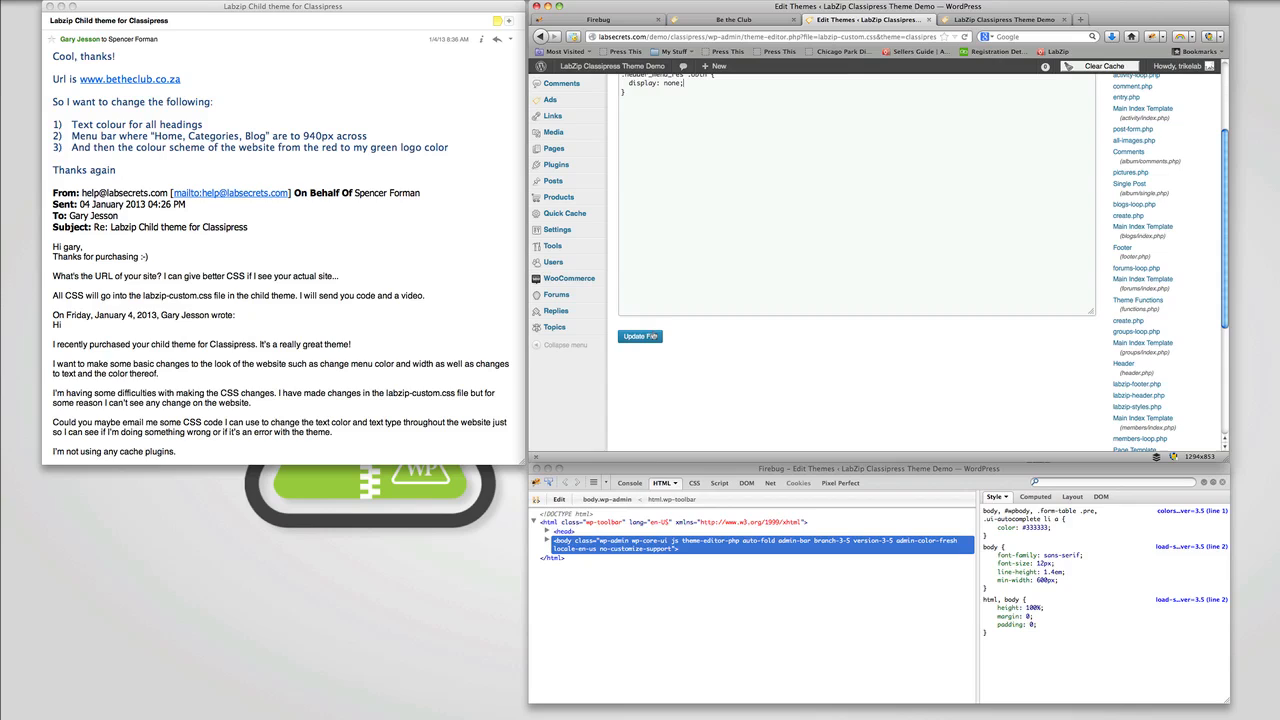
pyautogui.click(640, 336)
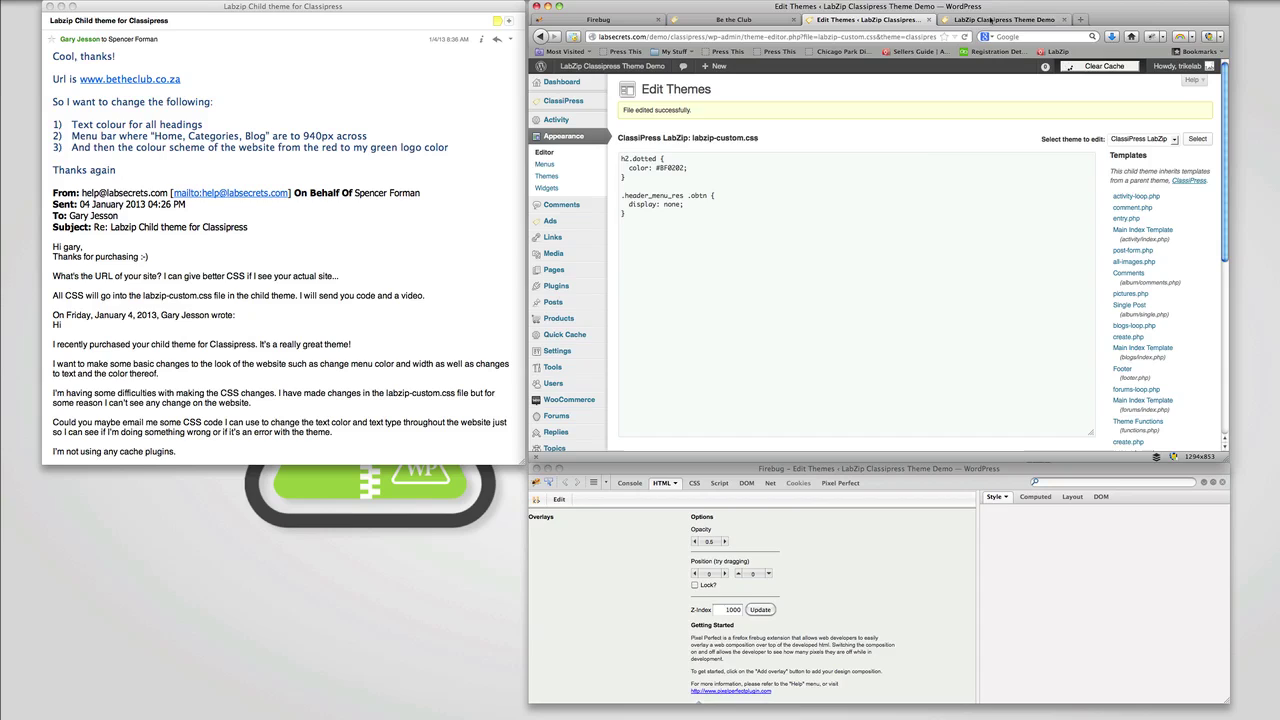
pyautogui.click(996, 18)
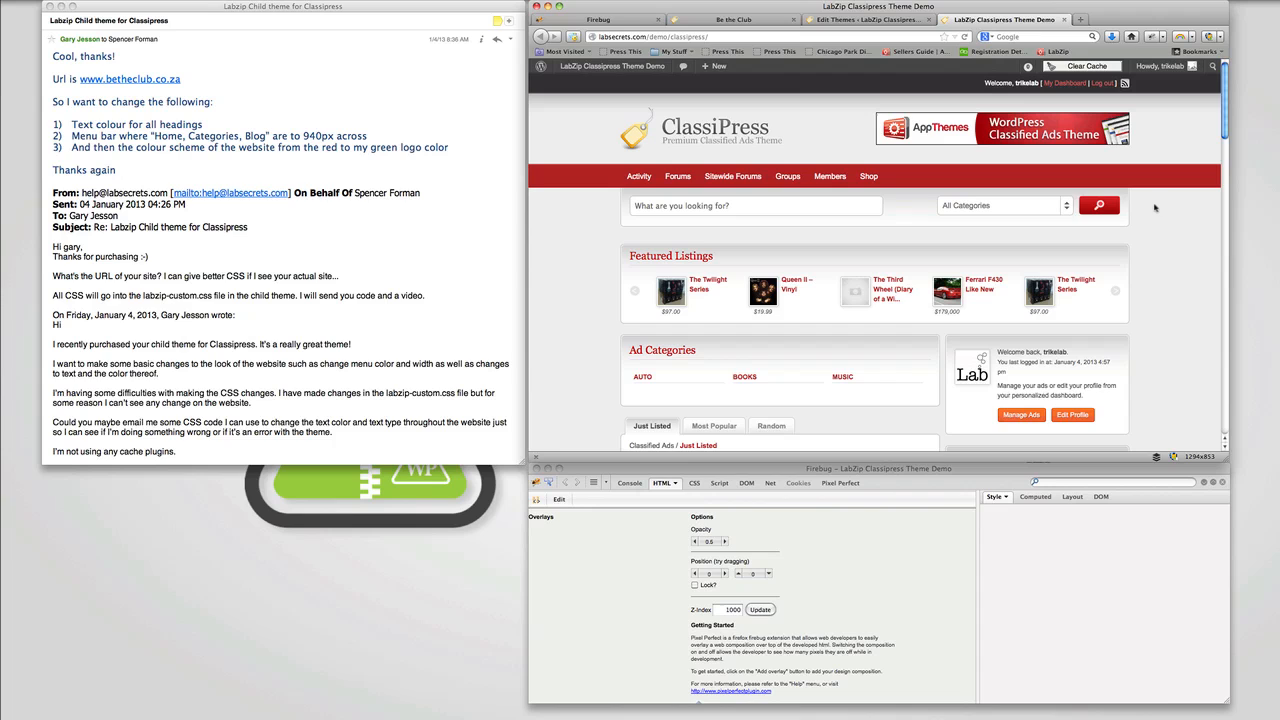
pyautogui.click(742, 20)
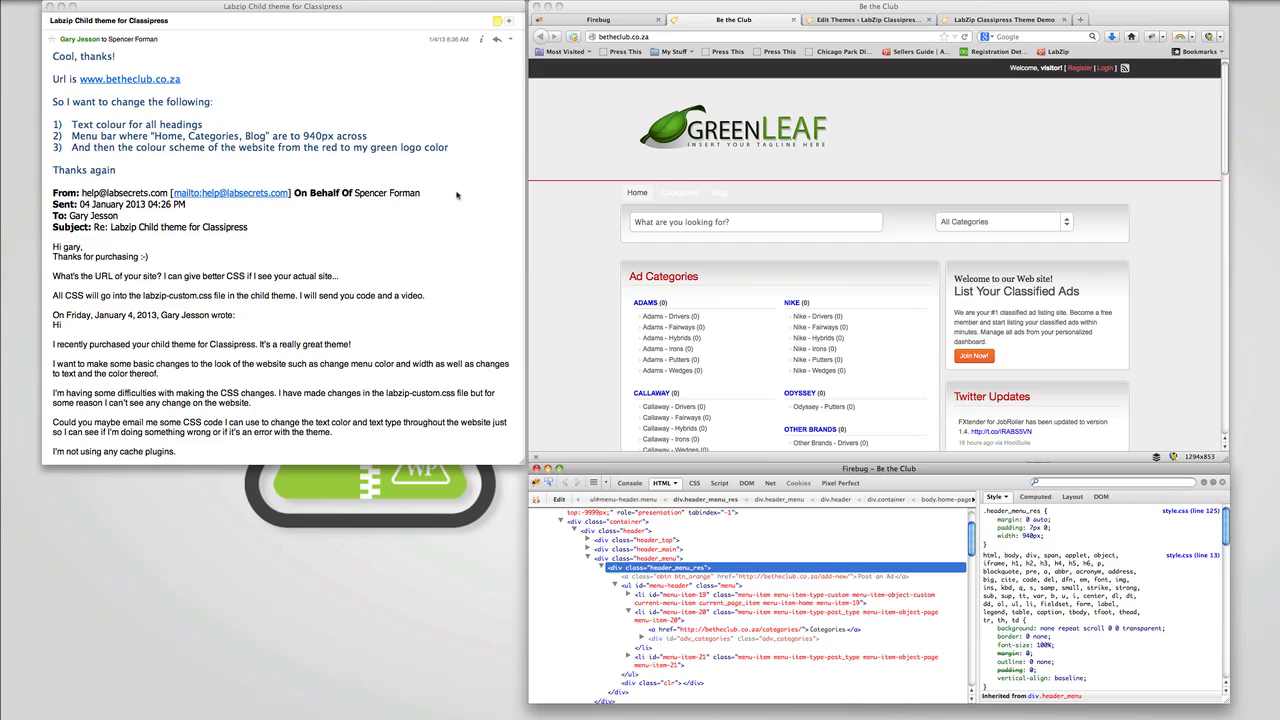
pyautogui.moveTo(412, 138)
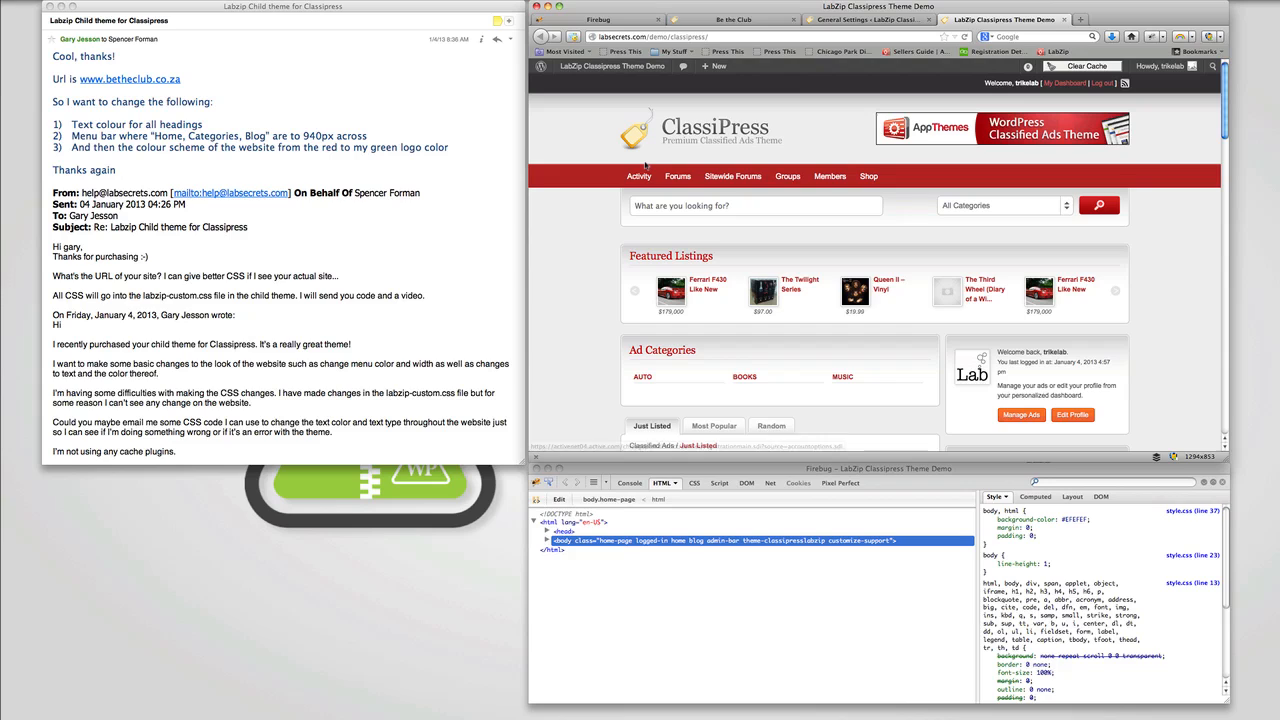
# Enter 50AF10 in Firebug's colour picker as the header_menu border colour
pyautogui.click(736, 20)
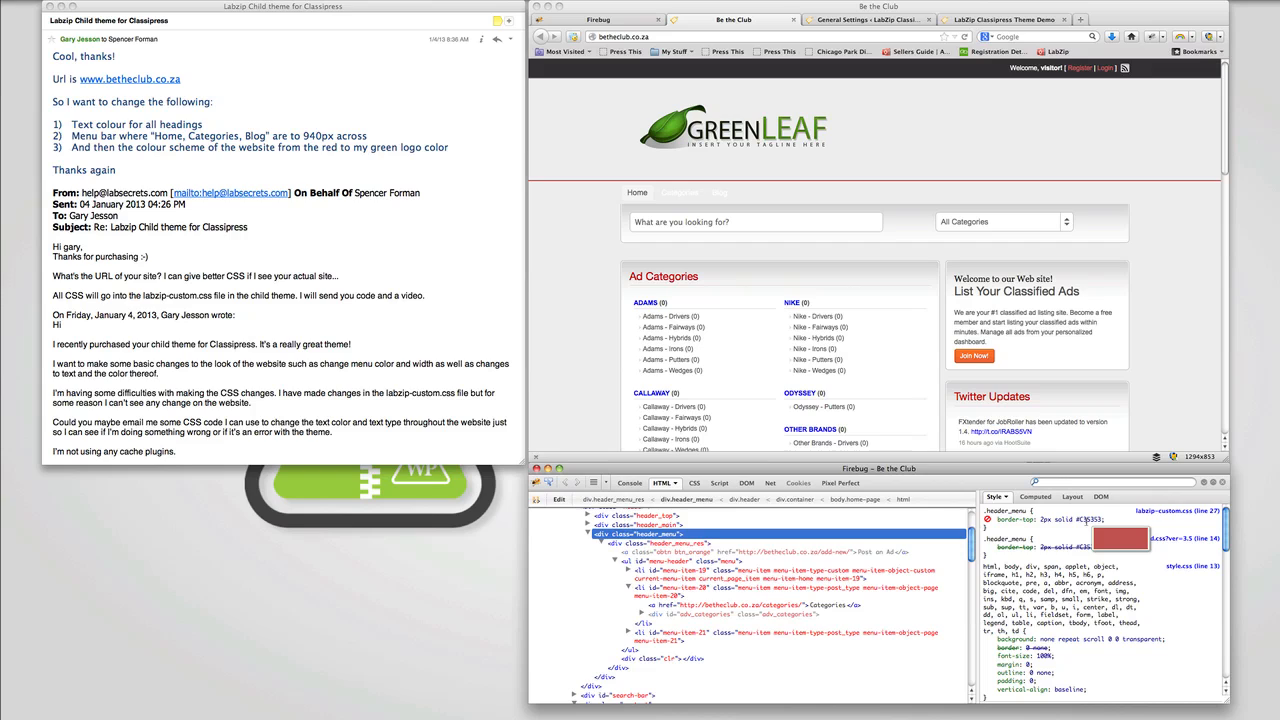
pyautogui.click(1120, 540)
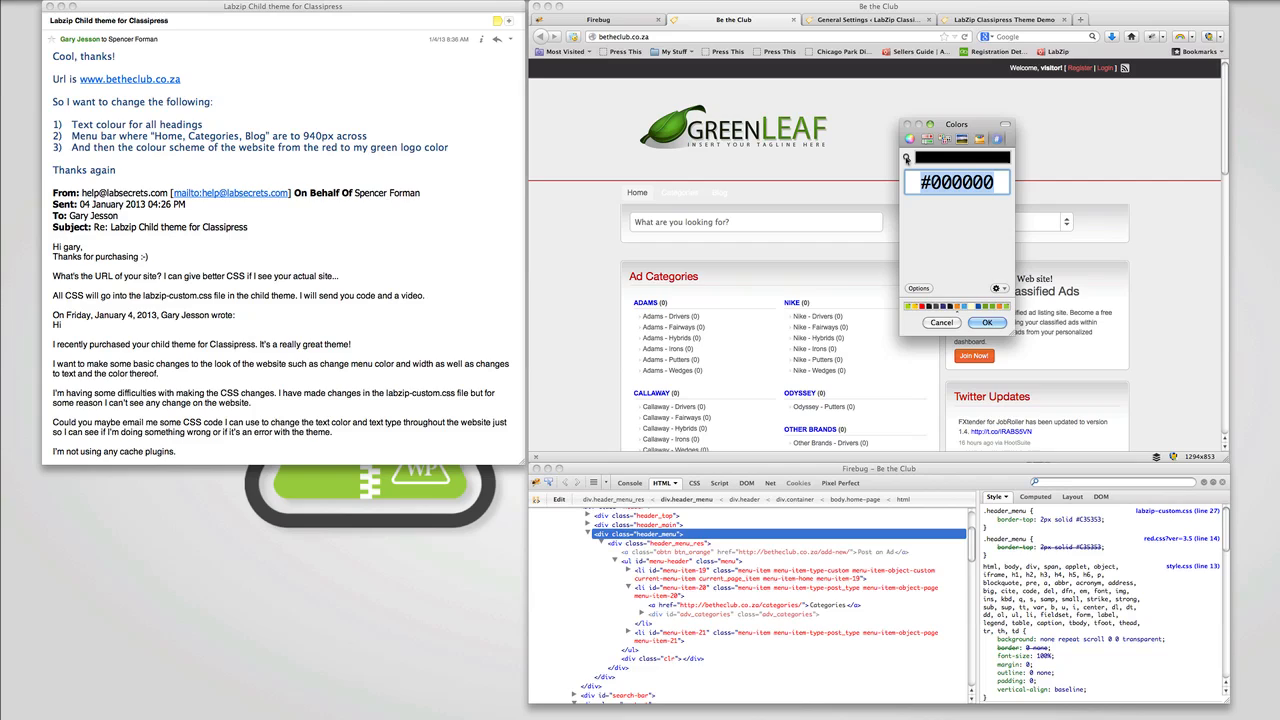
pyautogui.write('50AF10')
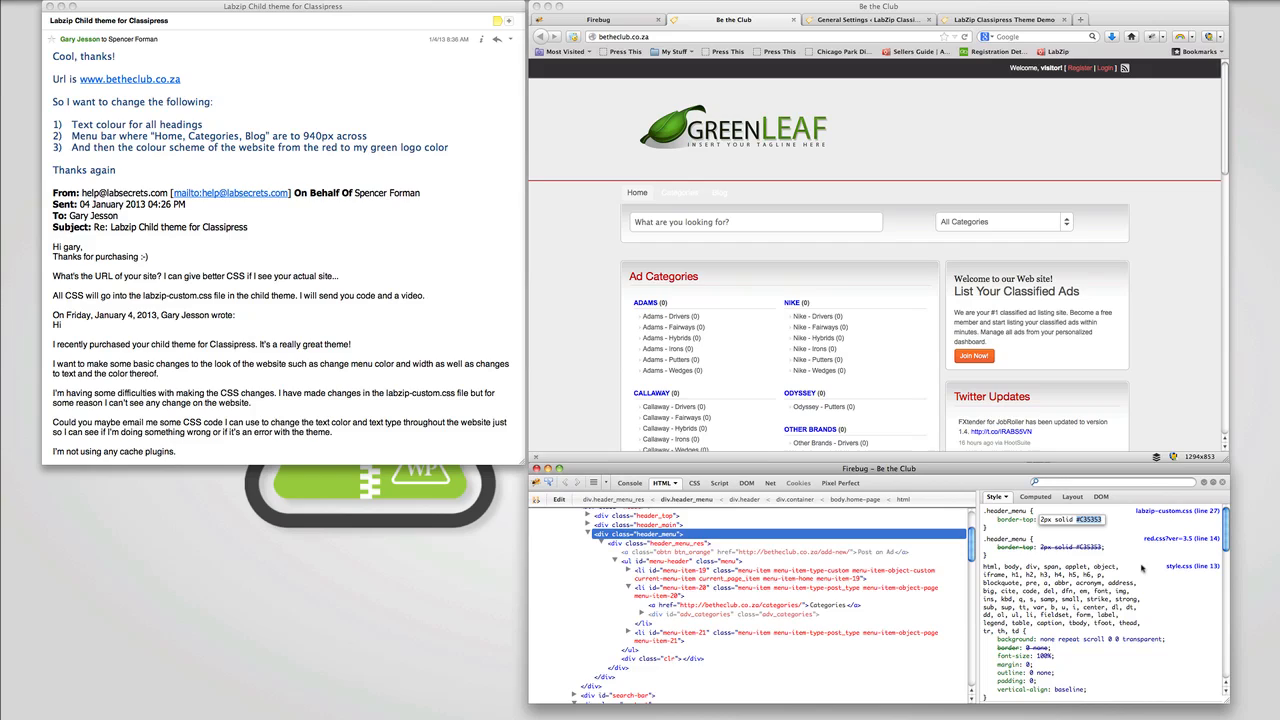
# Go from the WordPress admin tab back to the LabZip ClassiPress demo homepage
pyautogui.rightClick(1044, 524)
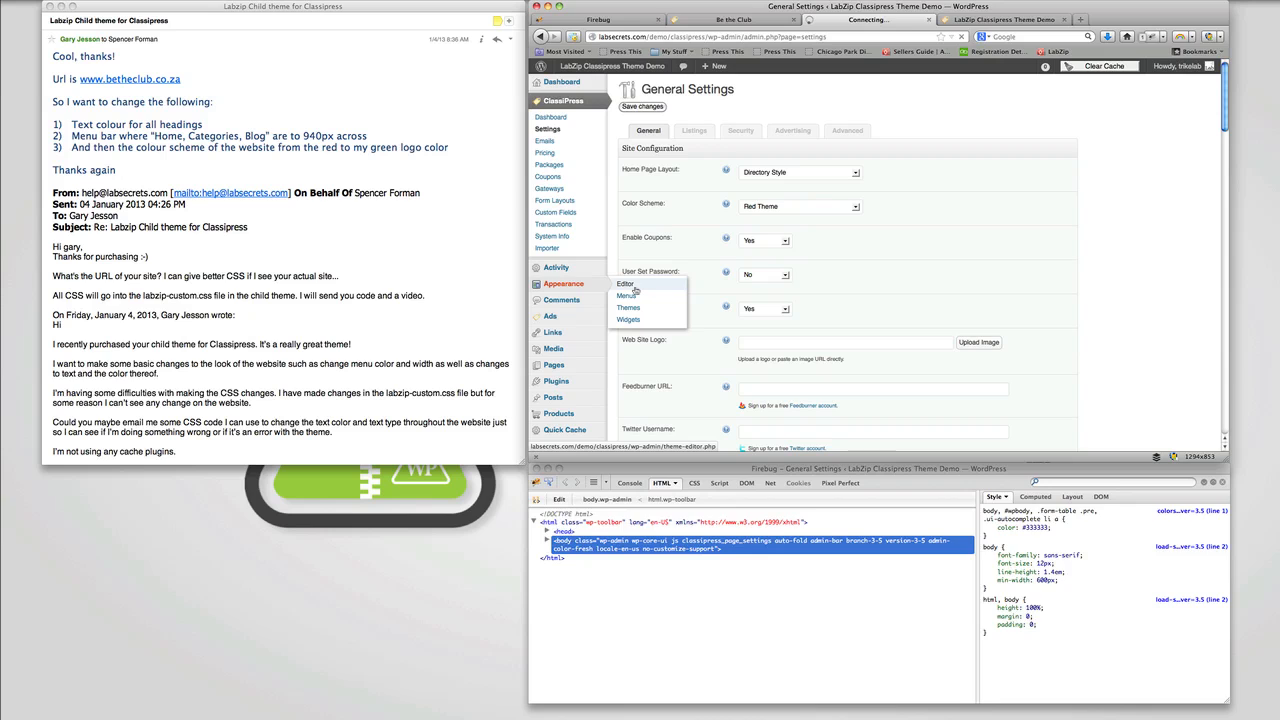
pyautogui.click(624, 284)
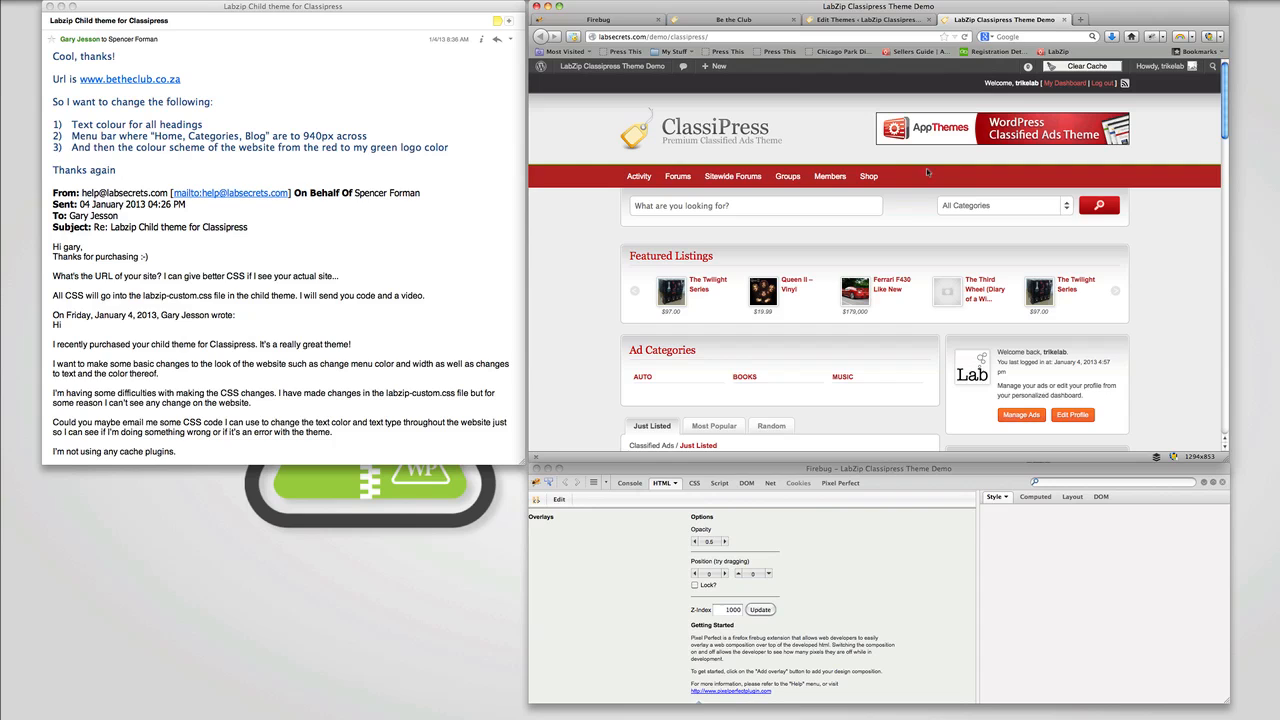
# Edit the header_menu rule so border-top and background use green #50AF10
pyautogui.click(664, 482)
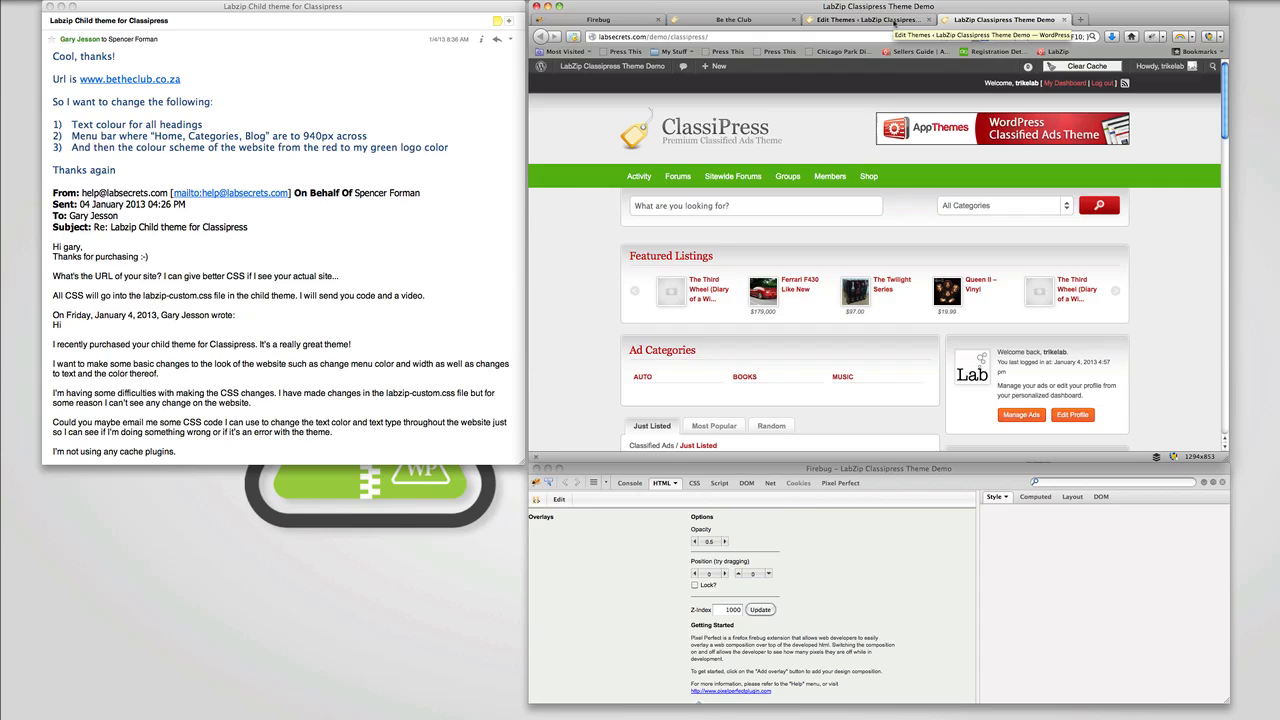
# Paste the .header_menu #50AF10 border and background rule into labzip-custom.css and update the file
pyautogui.click(868, 18)
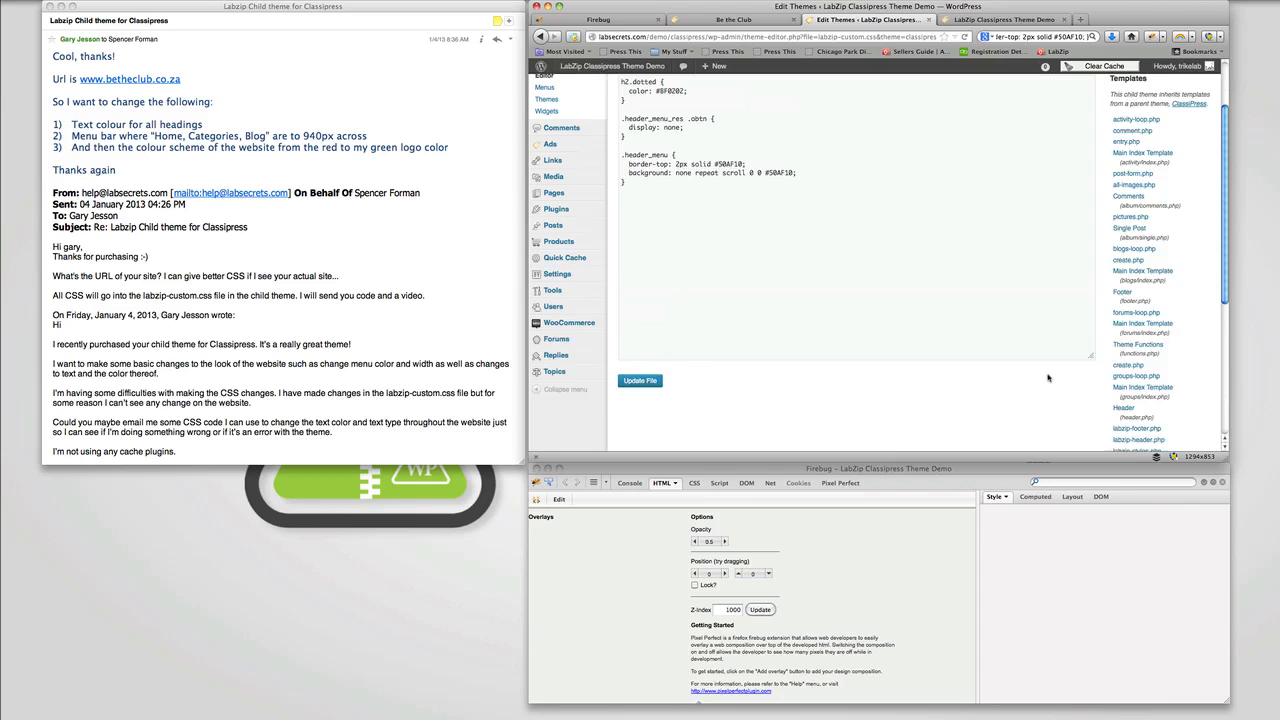
pyautogui.click(640, 380)
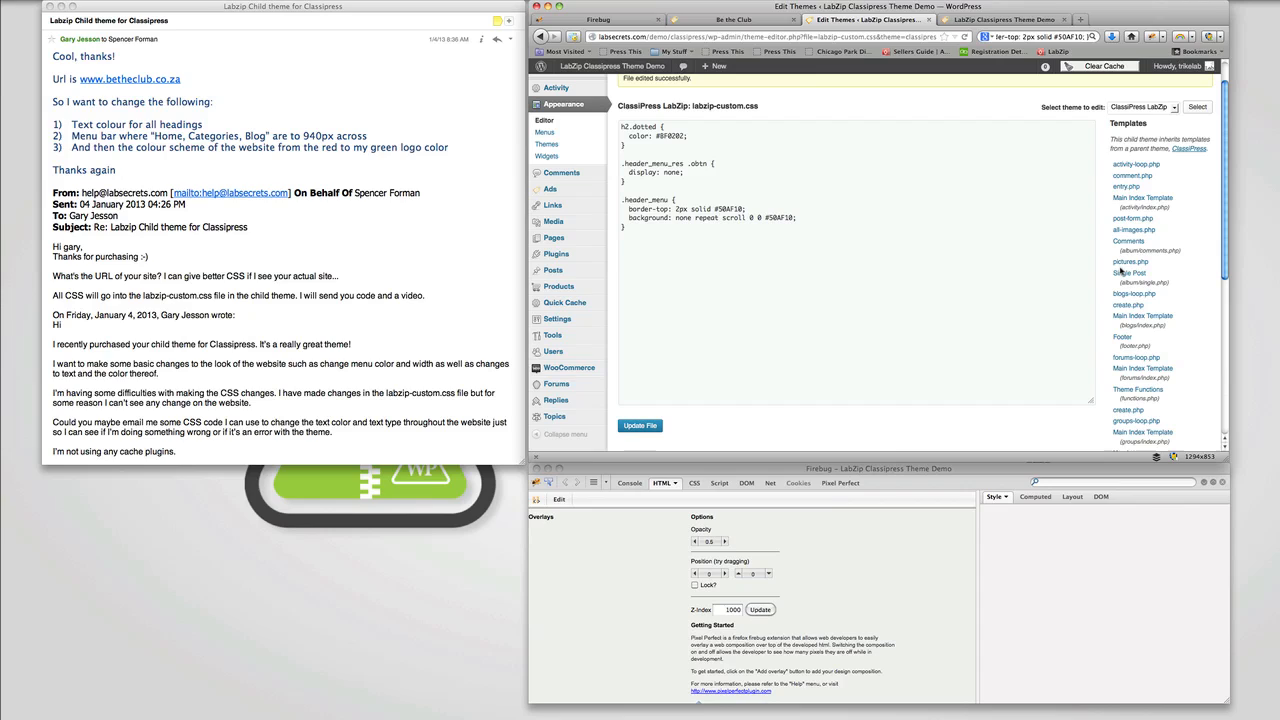
pyautogui.moveTo(1104, 268)
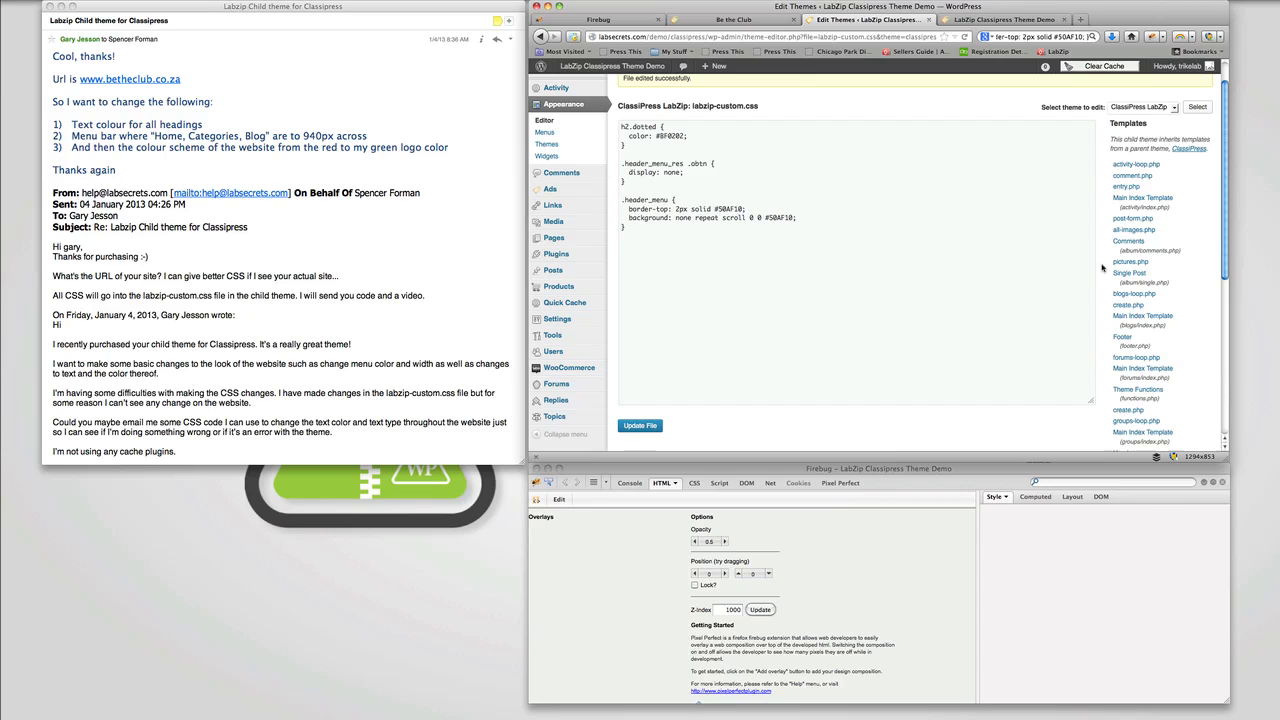